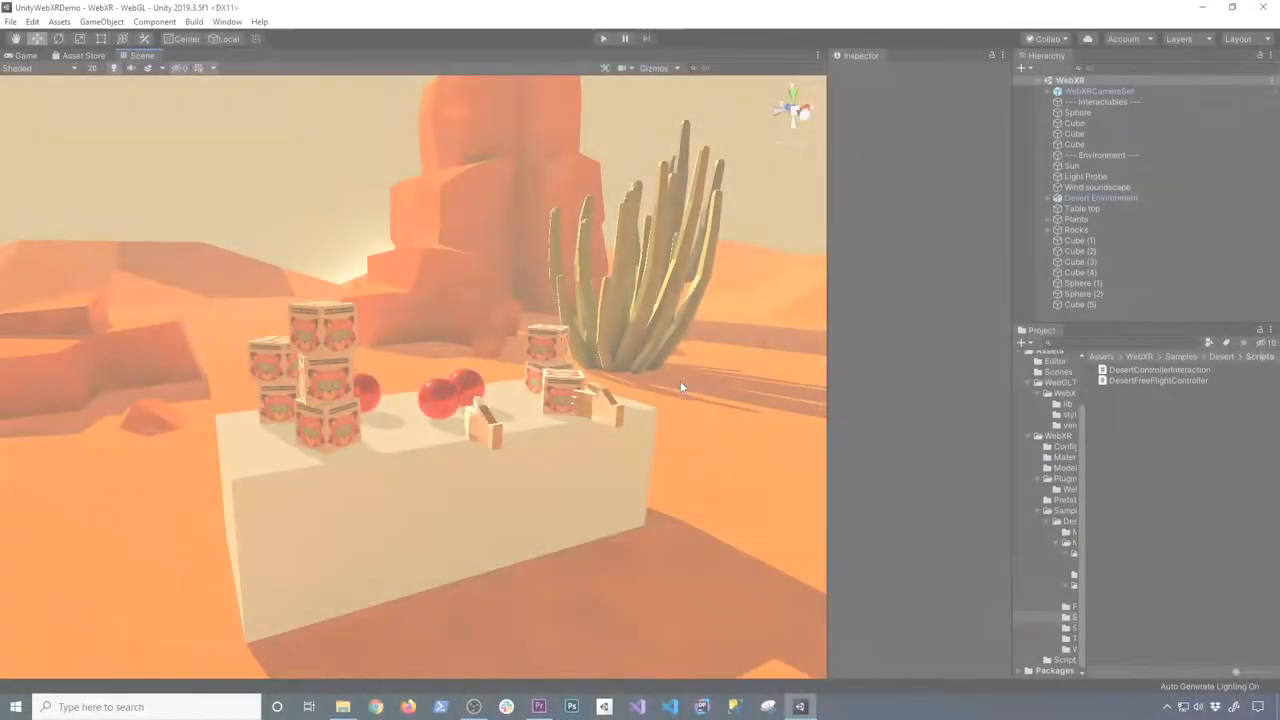
Step: Bring up Build Settings listing the WebXR desert scene with WebGL as target
left_click_drag(680, 388, 468, 424)
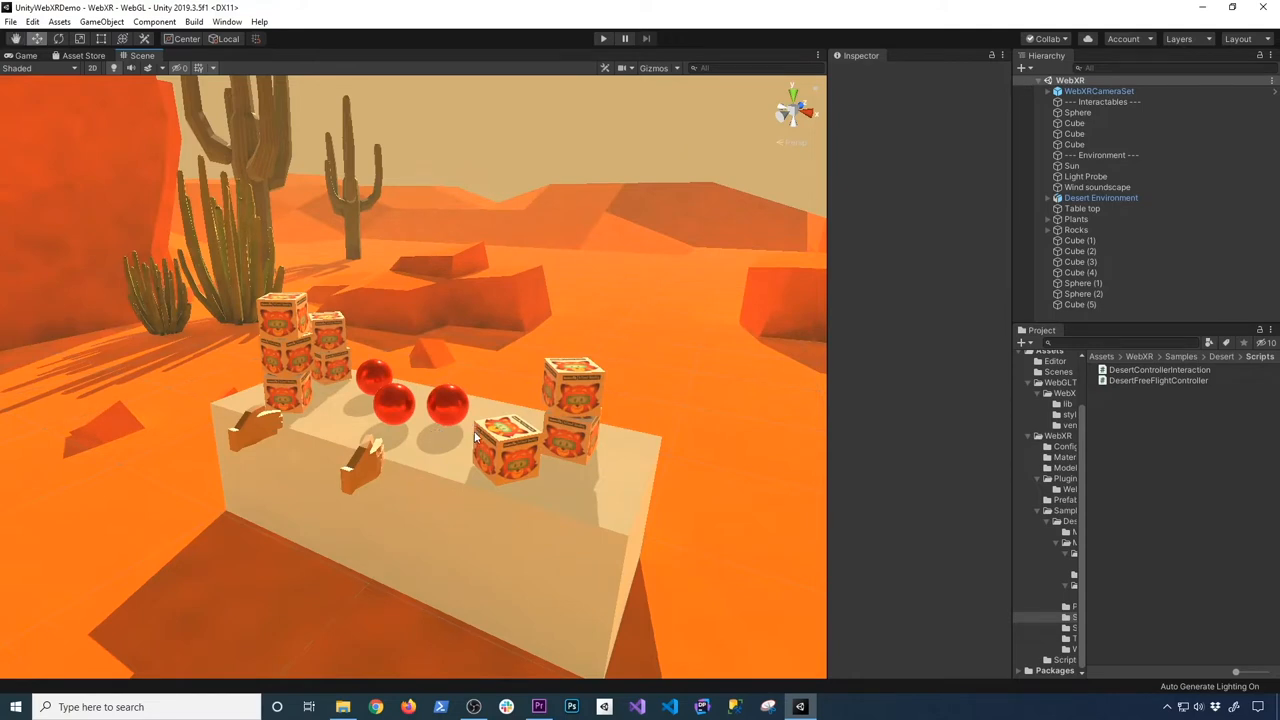
mouse_move(8, 24)
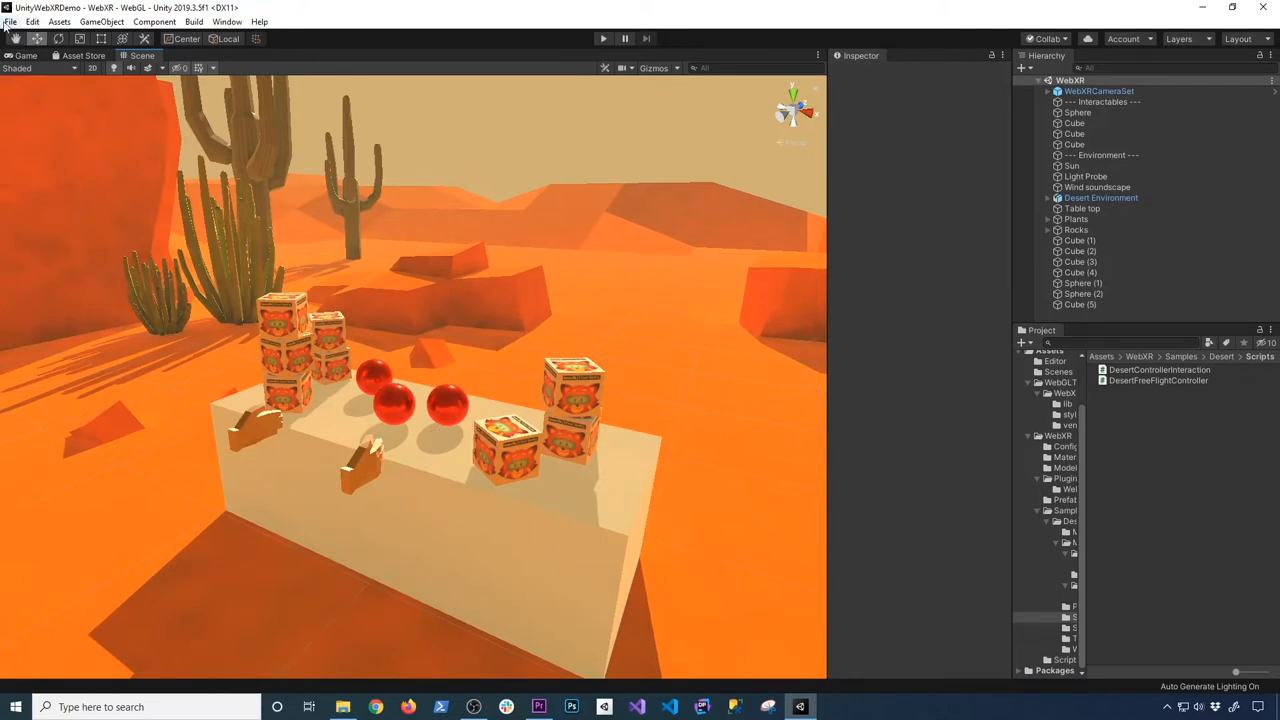
left_click(10, 20)
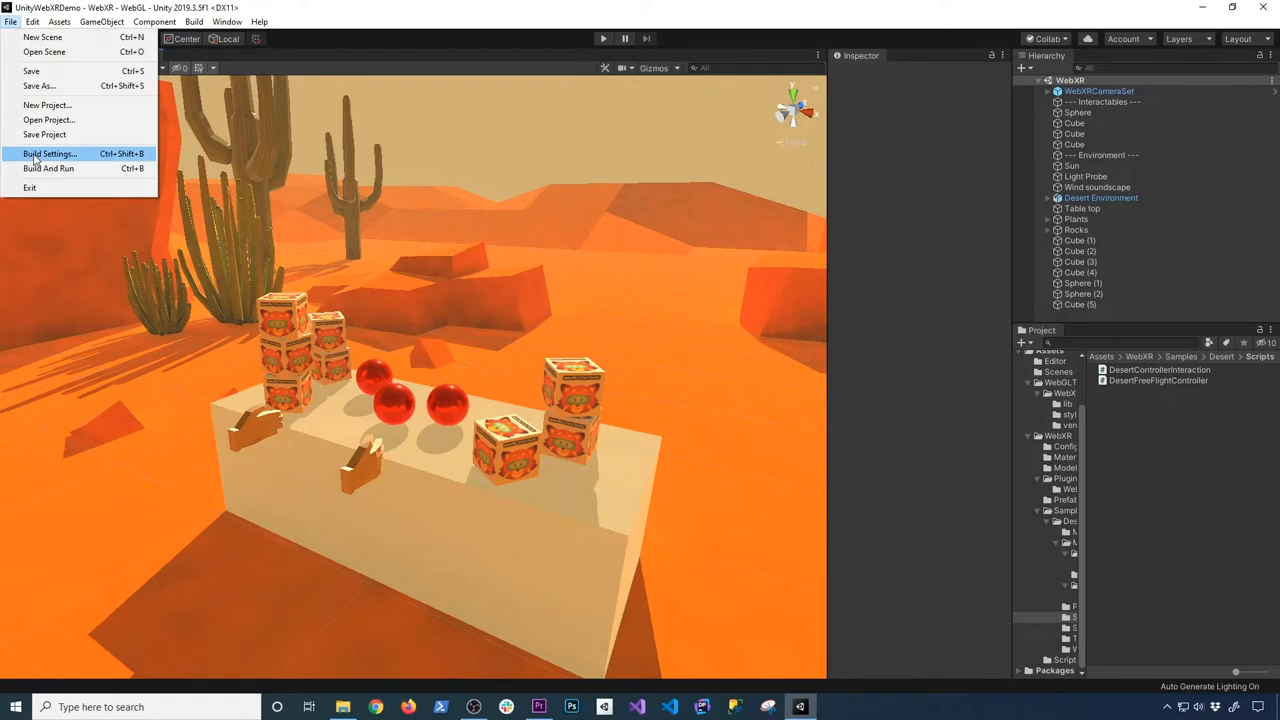
left_click(48, 152)
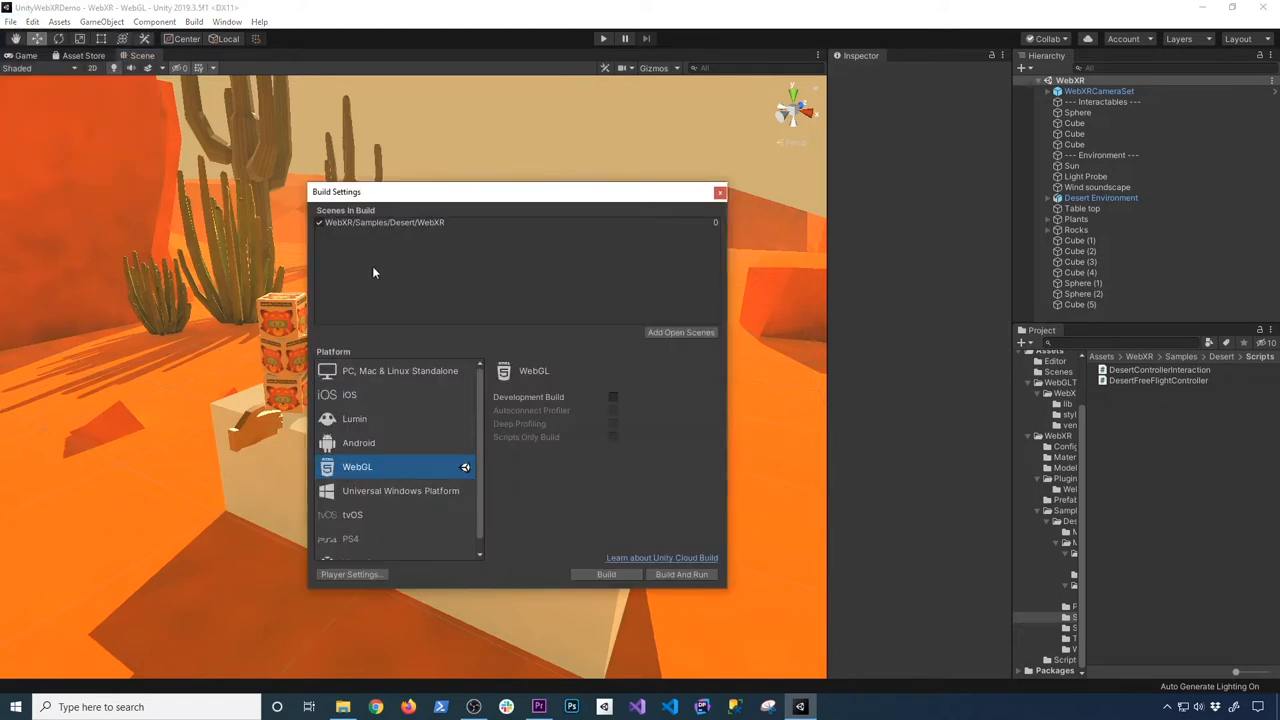
mouse_move(624, 336)
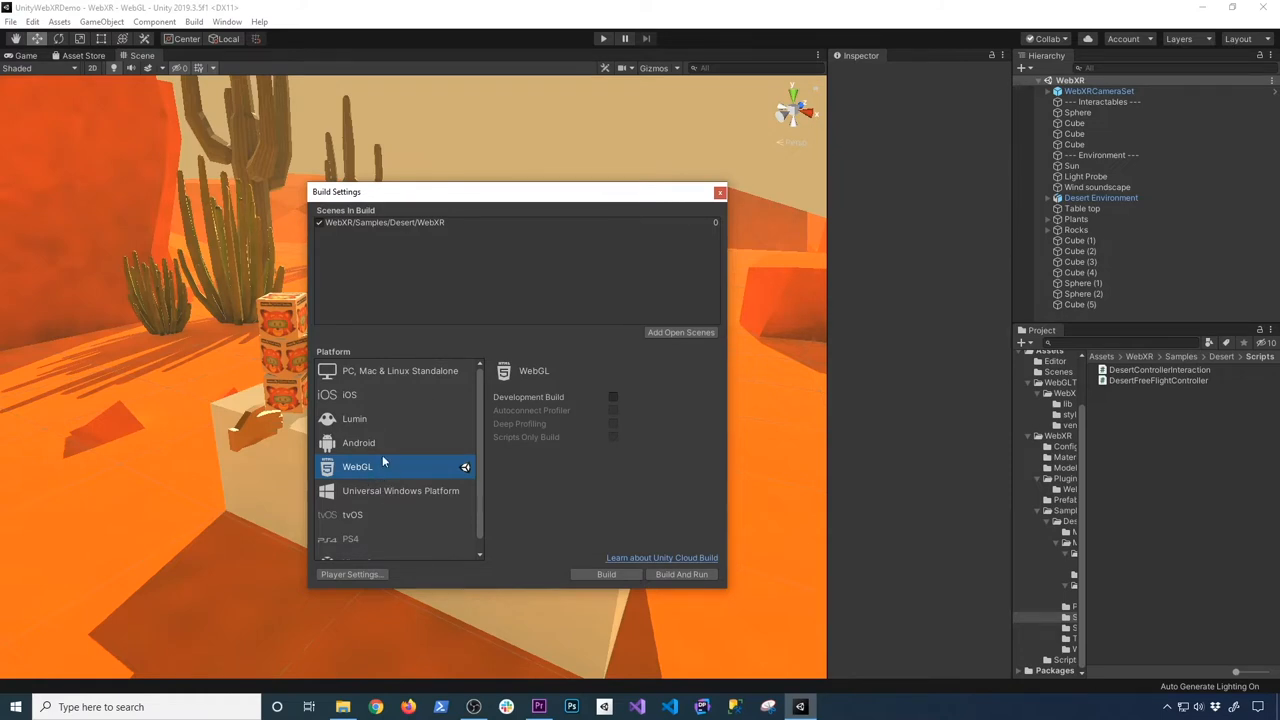
mouse_move(384, 590)
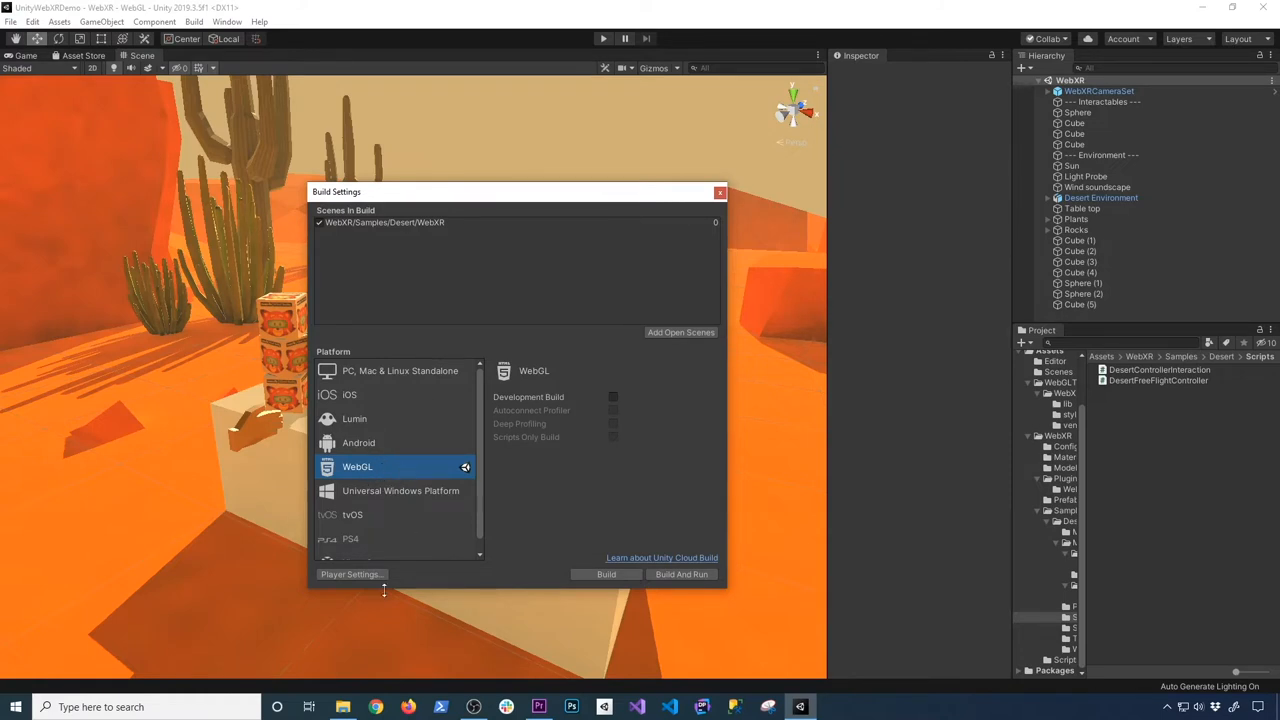
Step: In Player Settings, set Product Name to 'Dessert Experience' and version to 1.0.0
left_click(348, 574)
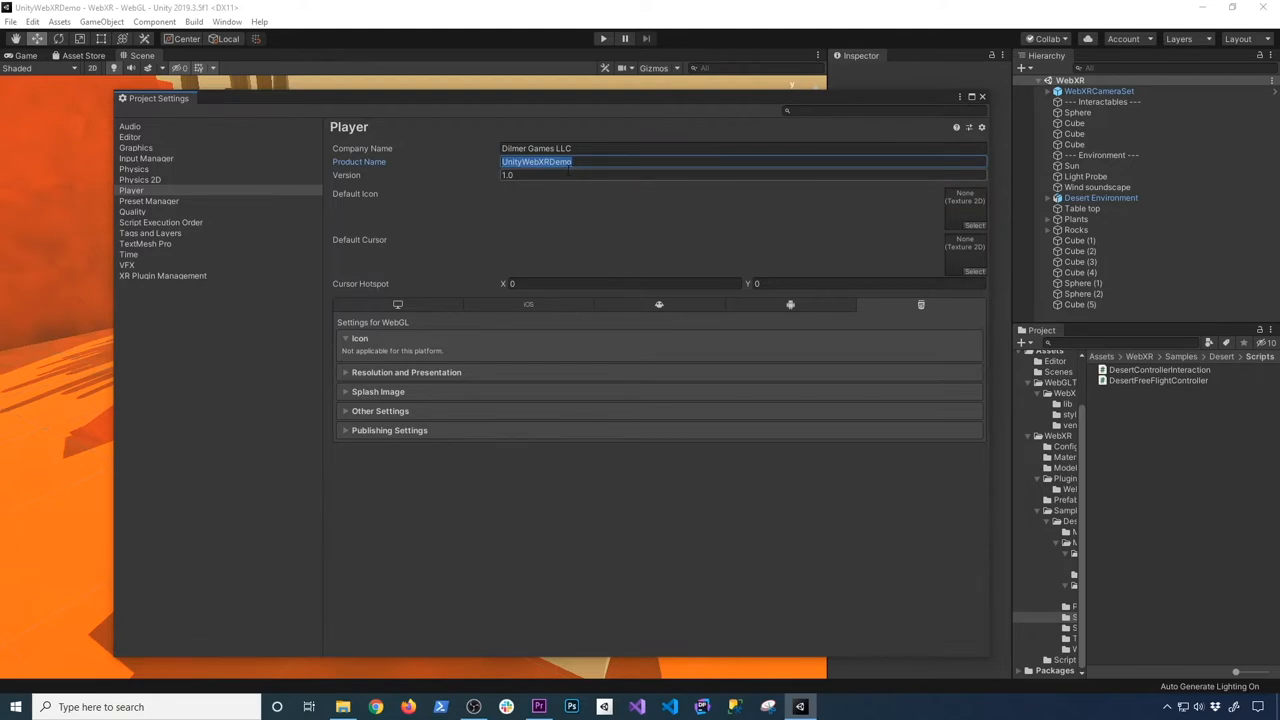
type("Desert")
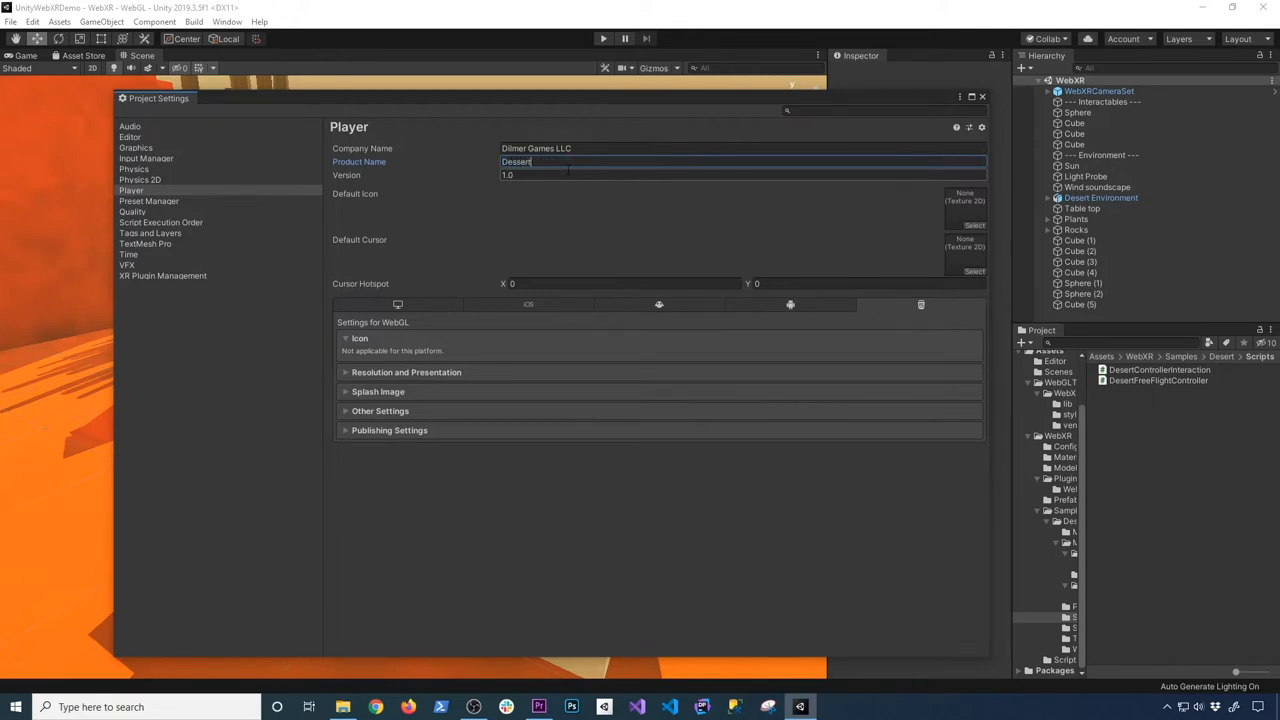
type("Experience")
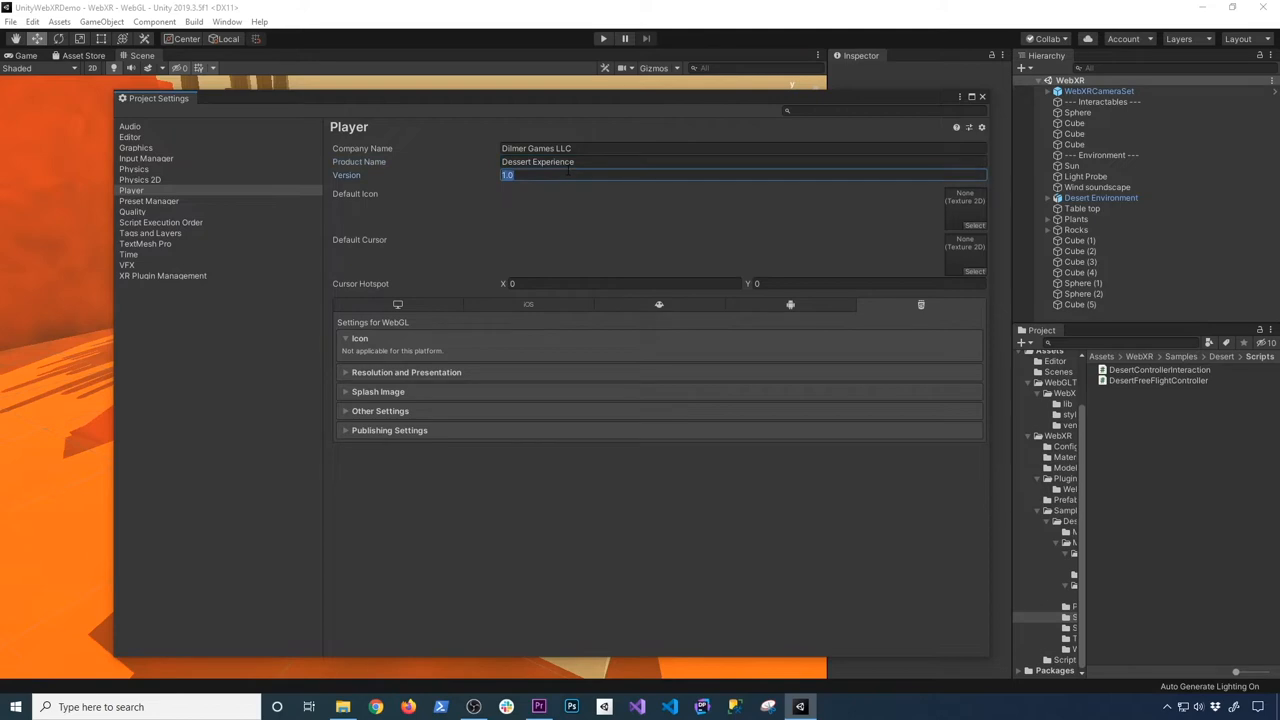
key("Backspace")
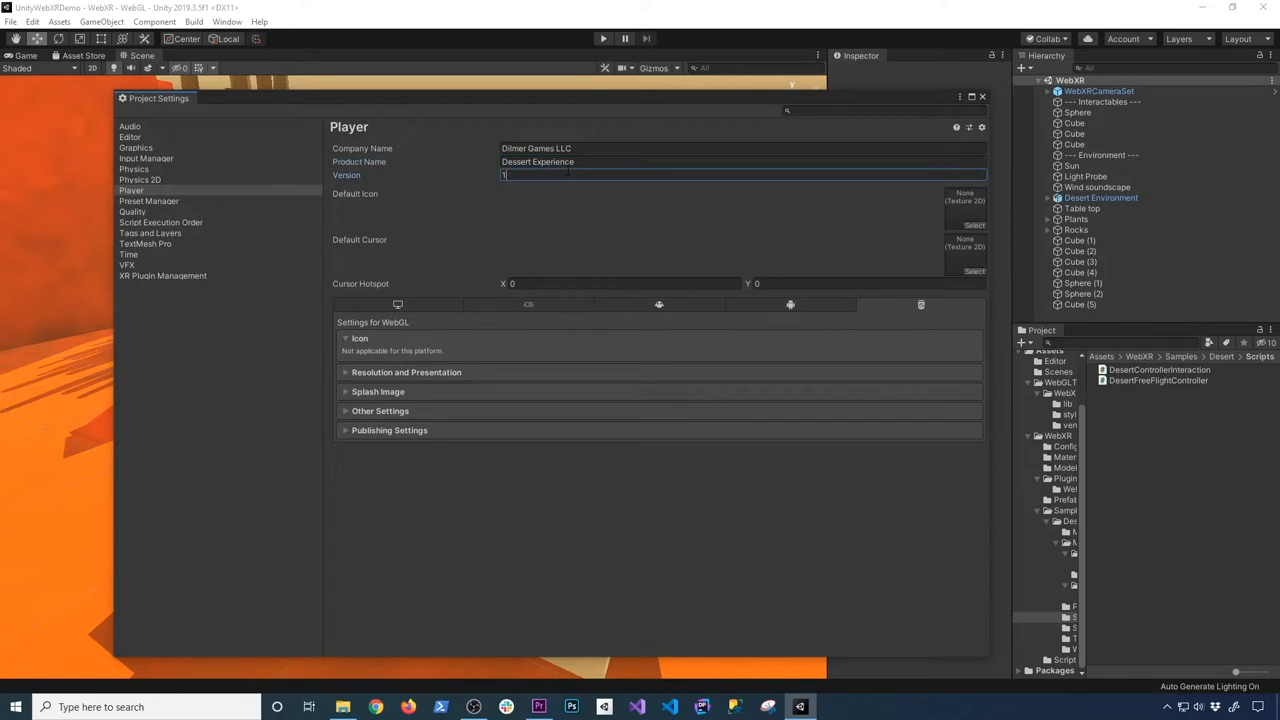
type(".0.1")
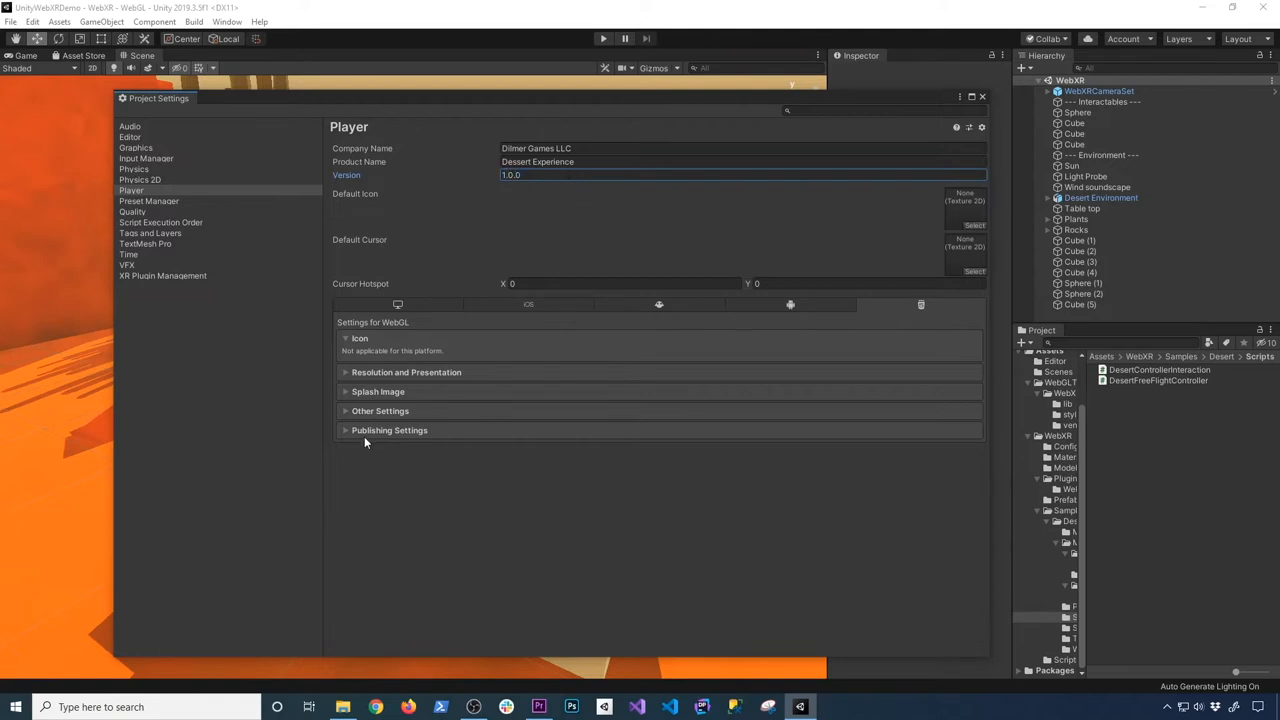
mouse_move(388, 430)
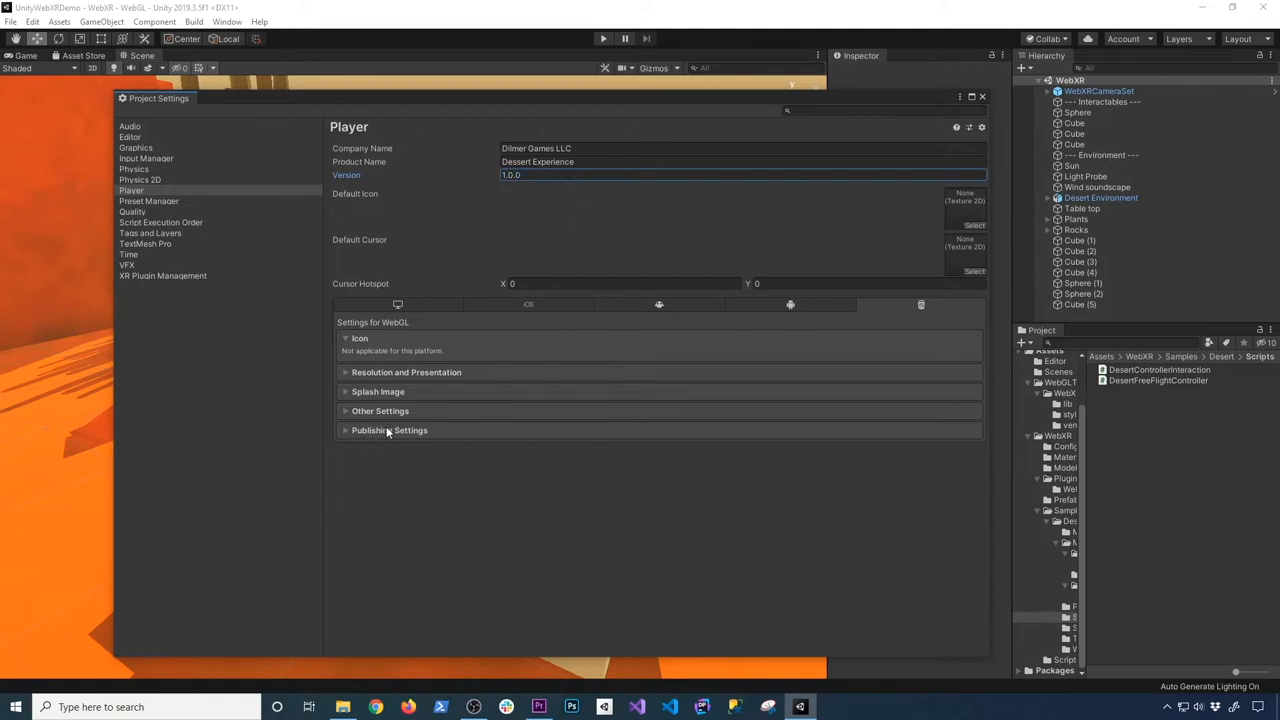
Step: Under Resolution and Presentation, select the WebXR page template for the WebGL build
left_click(406, 356)
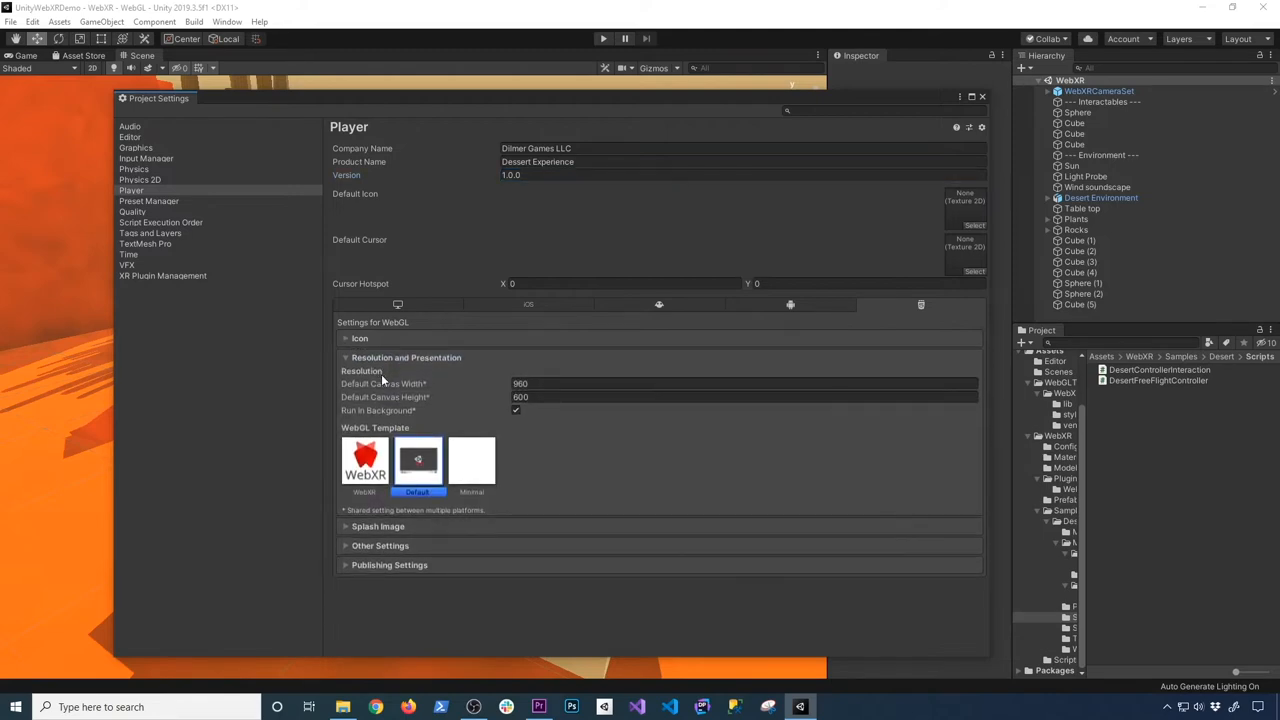
mouse_move(430, 394)
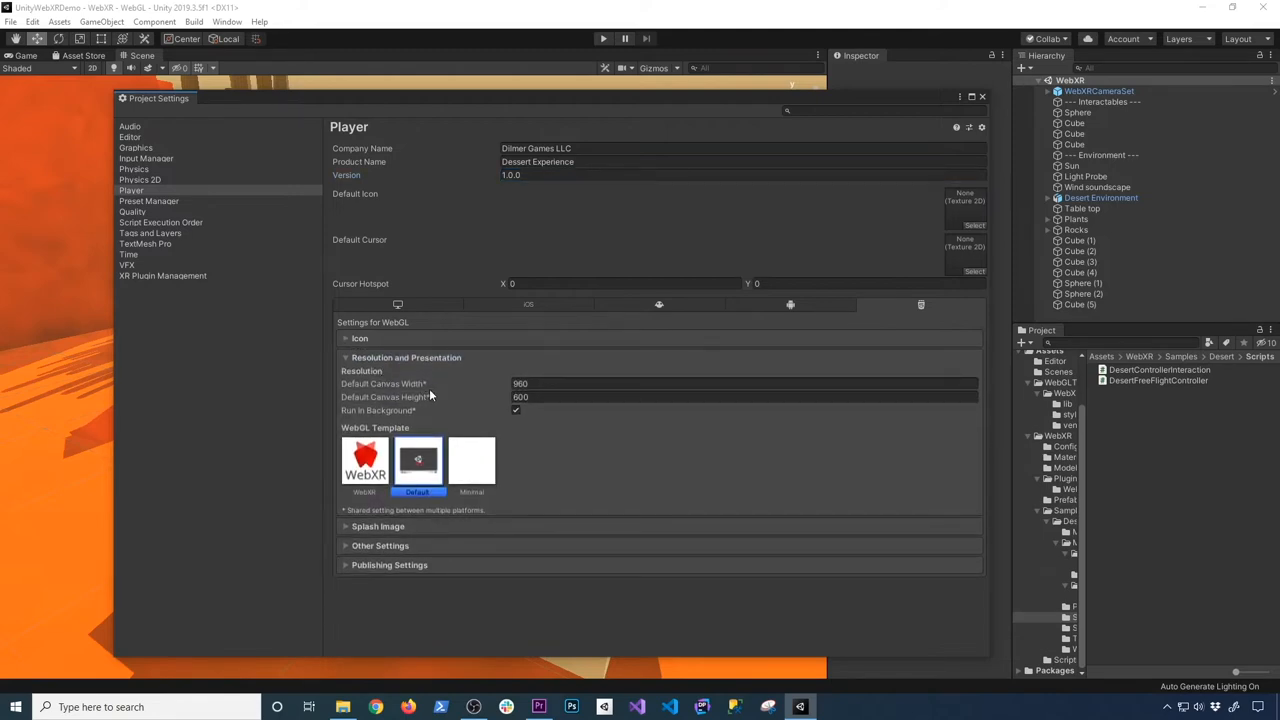
mouse_move(380, 424)
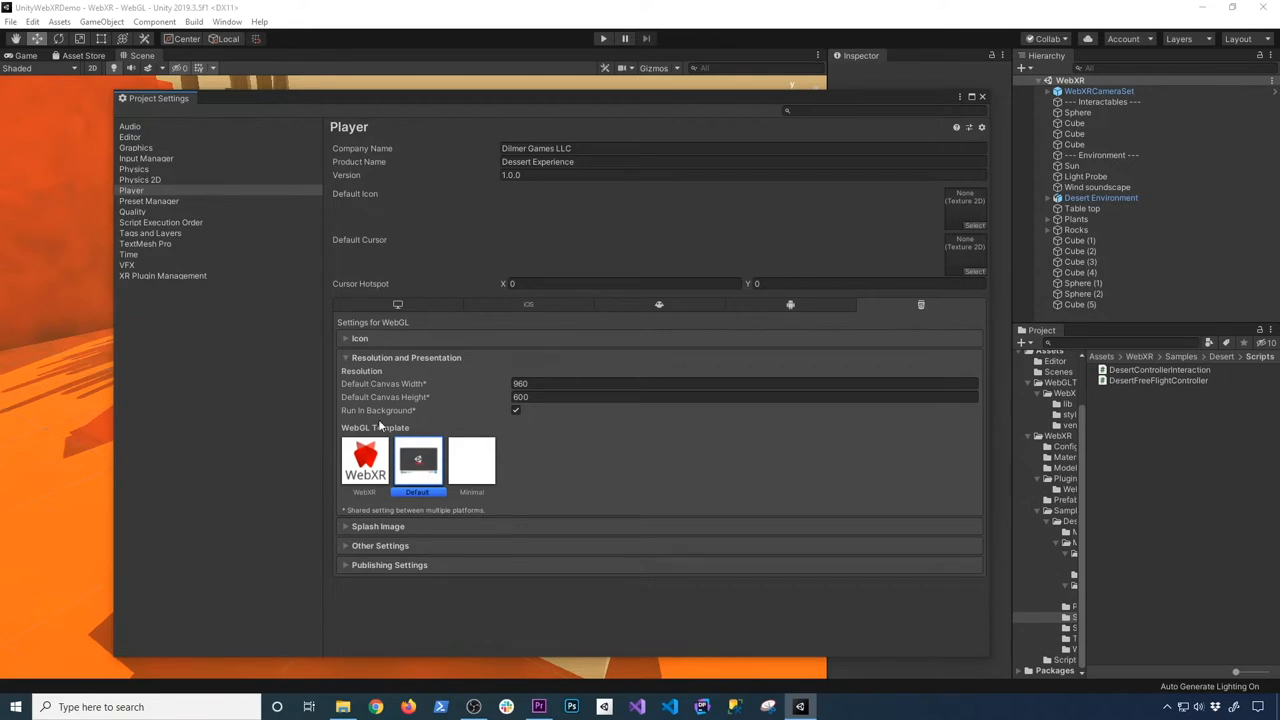
mouse_move(422, 480)
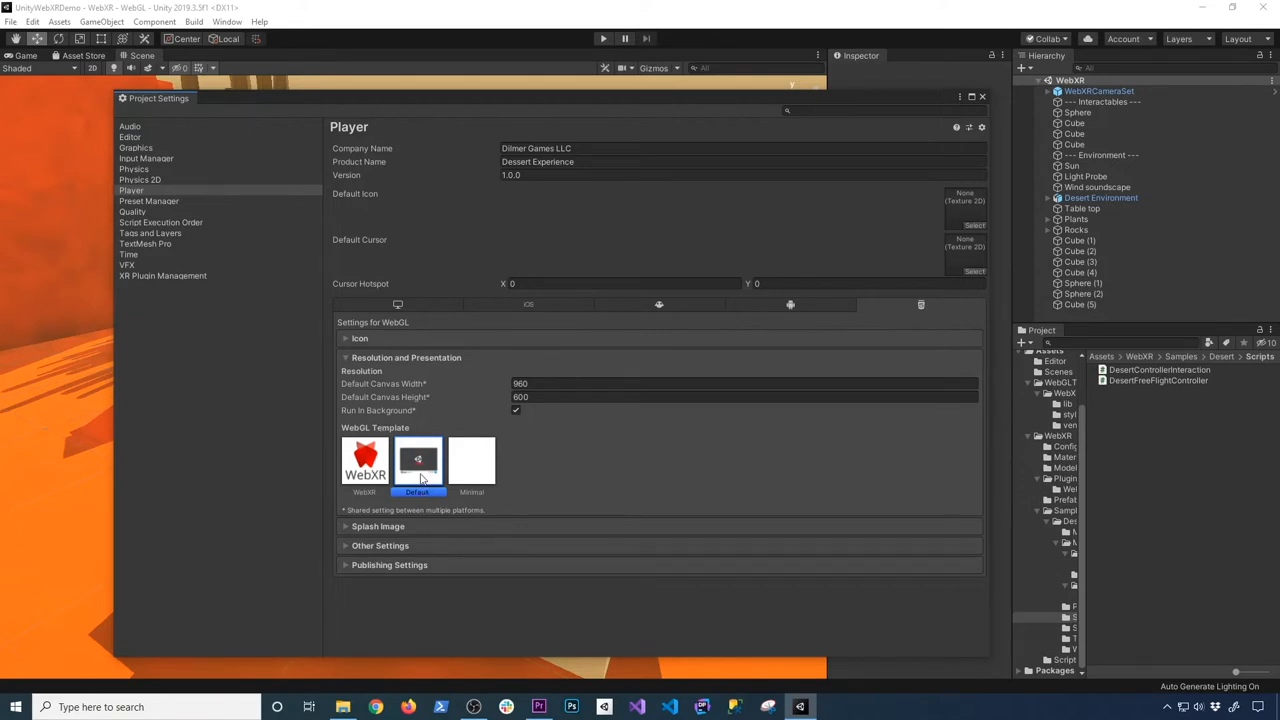
left_click(364, 462)
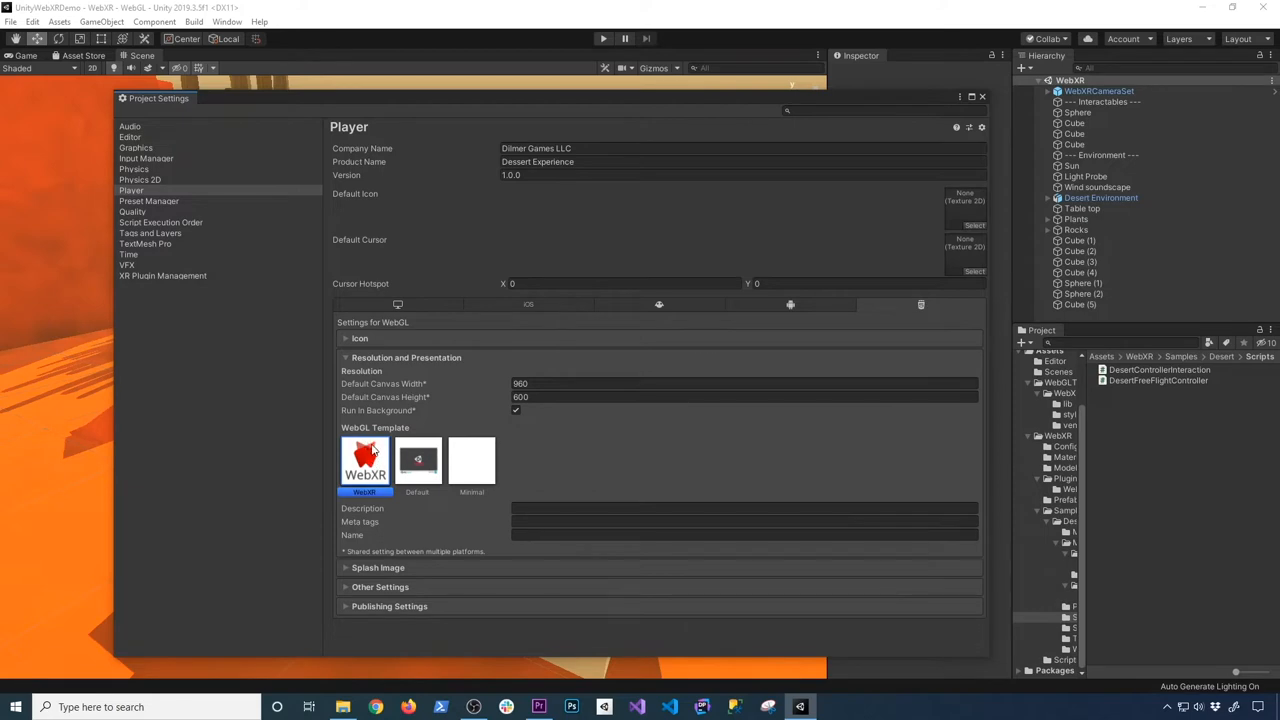
mouse_move(438, 472)
type("Dessert Experience")
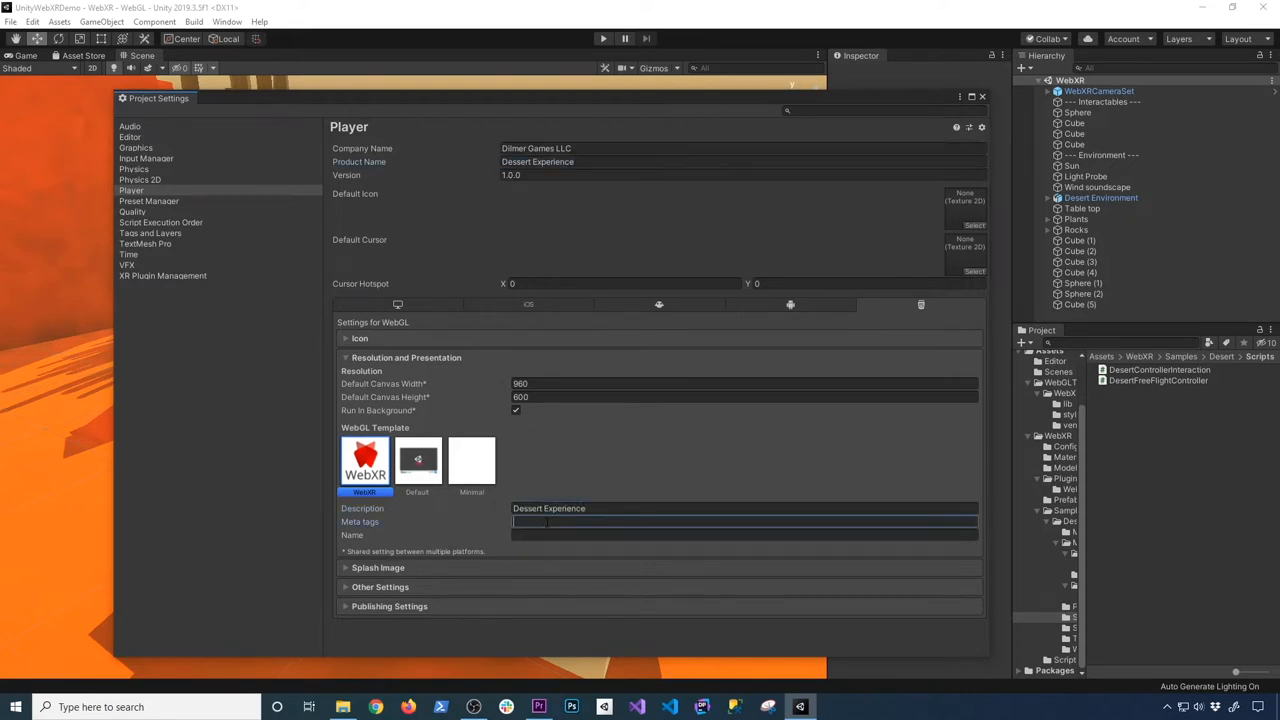
Step: Fill the template description 'Unity3d Dessert Experience' and meta tags 'Dessert, Unity3d, MyFirstWebXR Demo'
type("Unit")
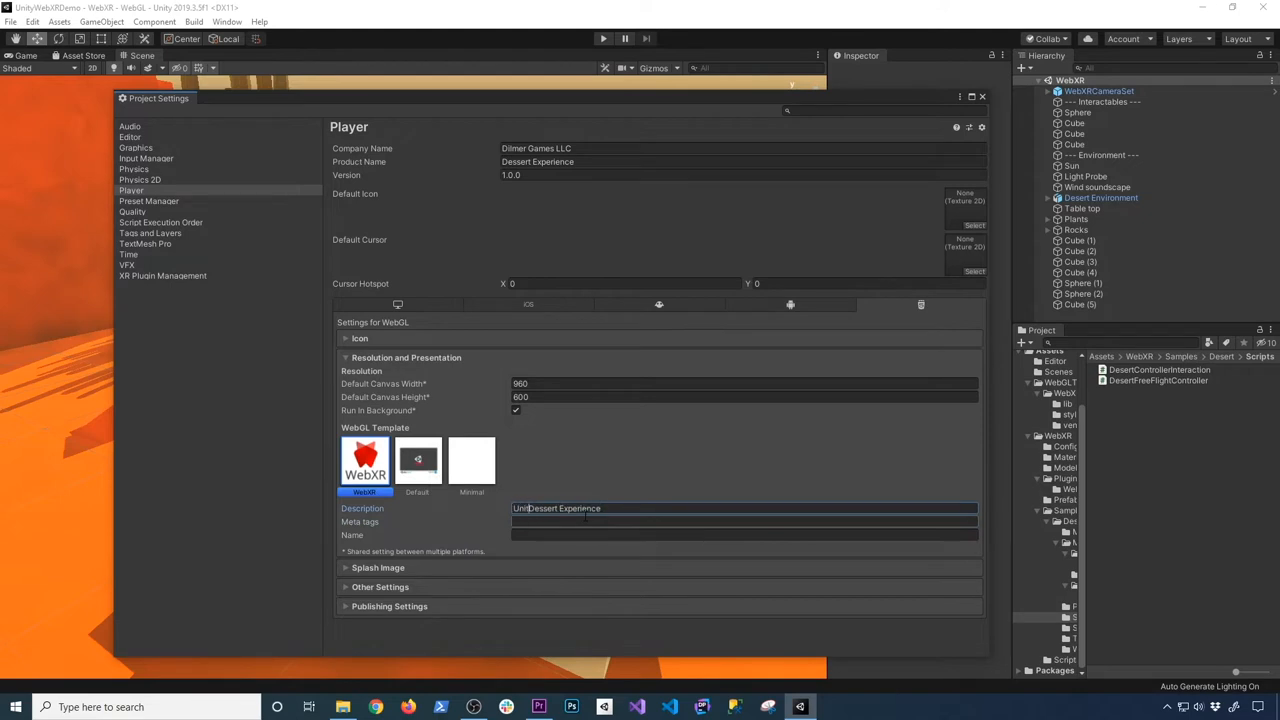
type("Unity3d Dessert Experience")
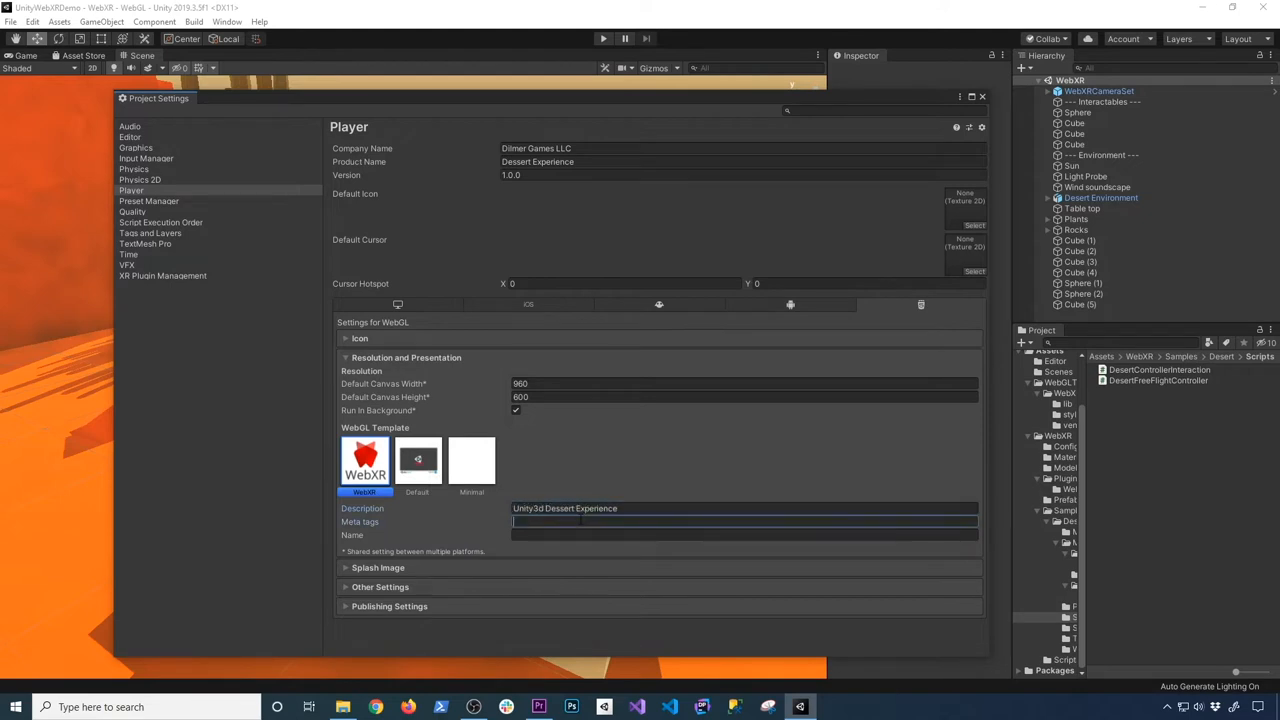
type("Dessert, Unity3d, MyFirstWeb")
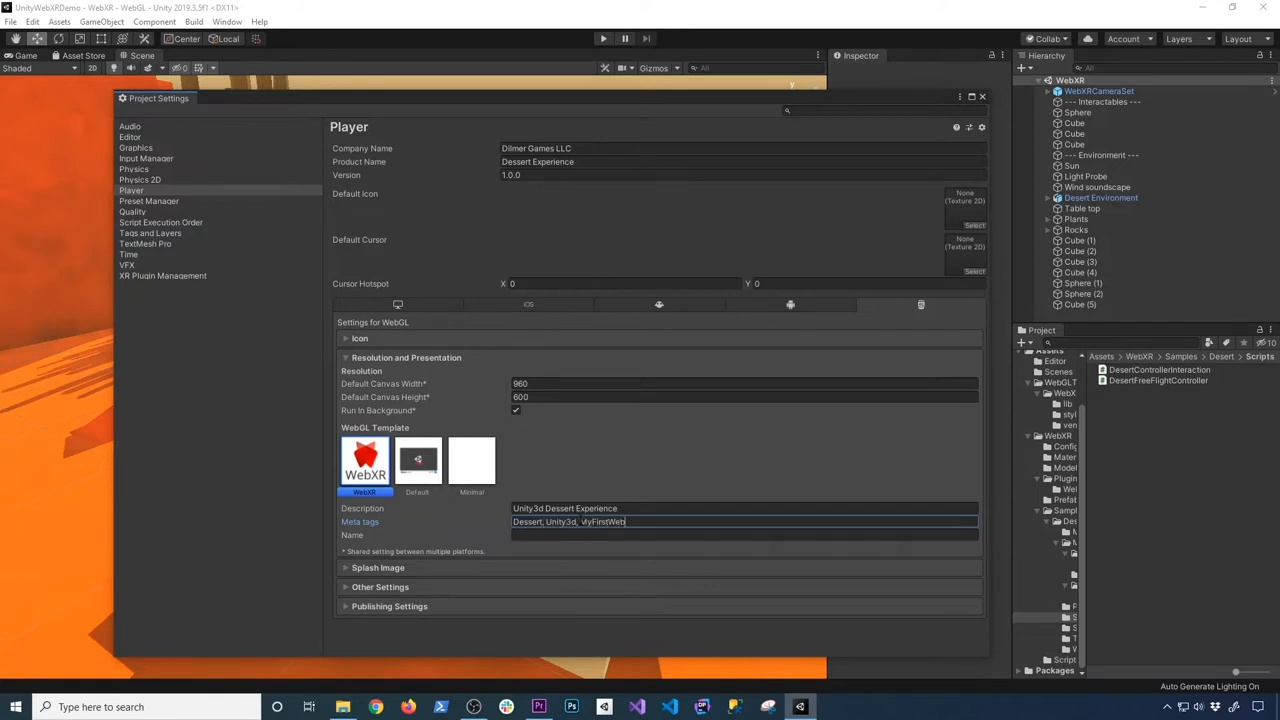
type("Demo")
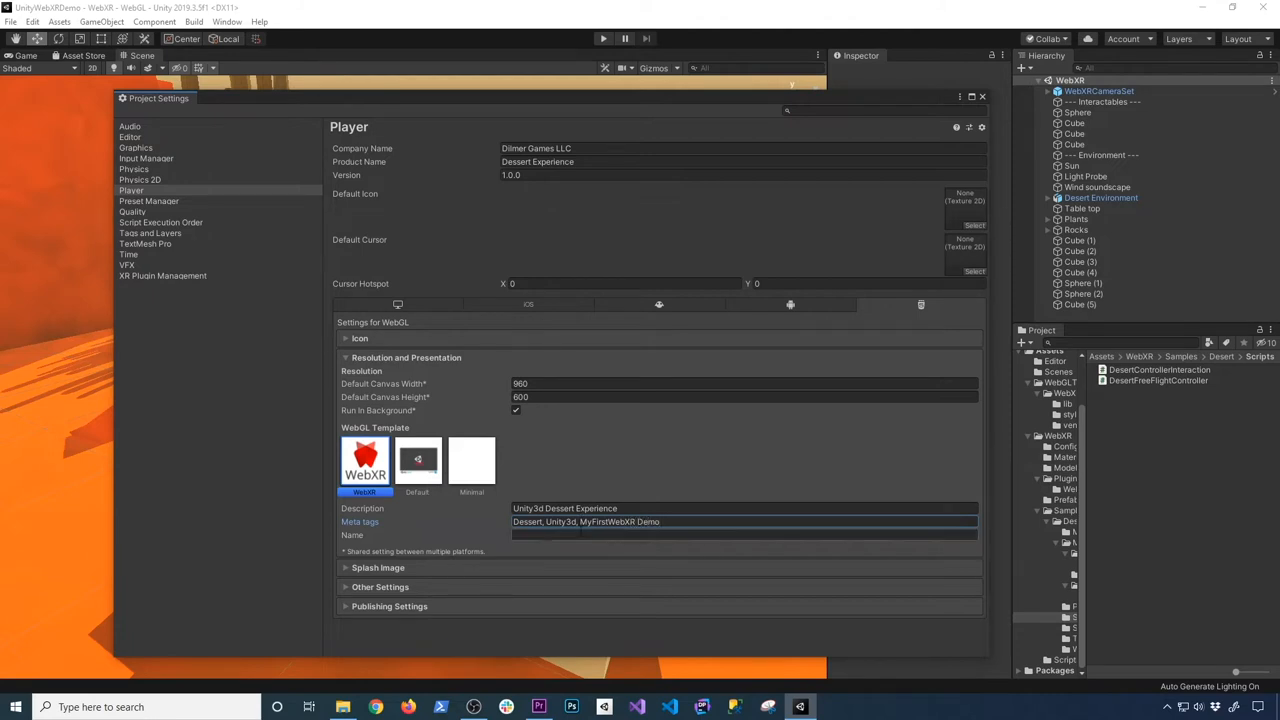
left_click(744, 534)
type("Dessert Experience")
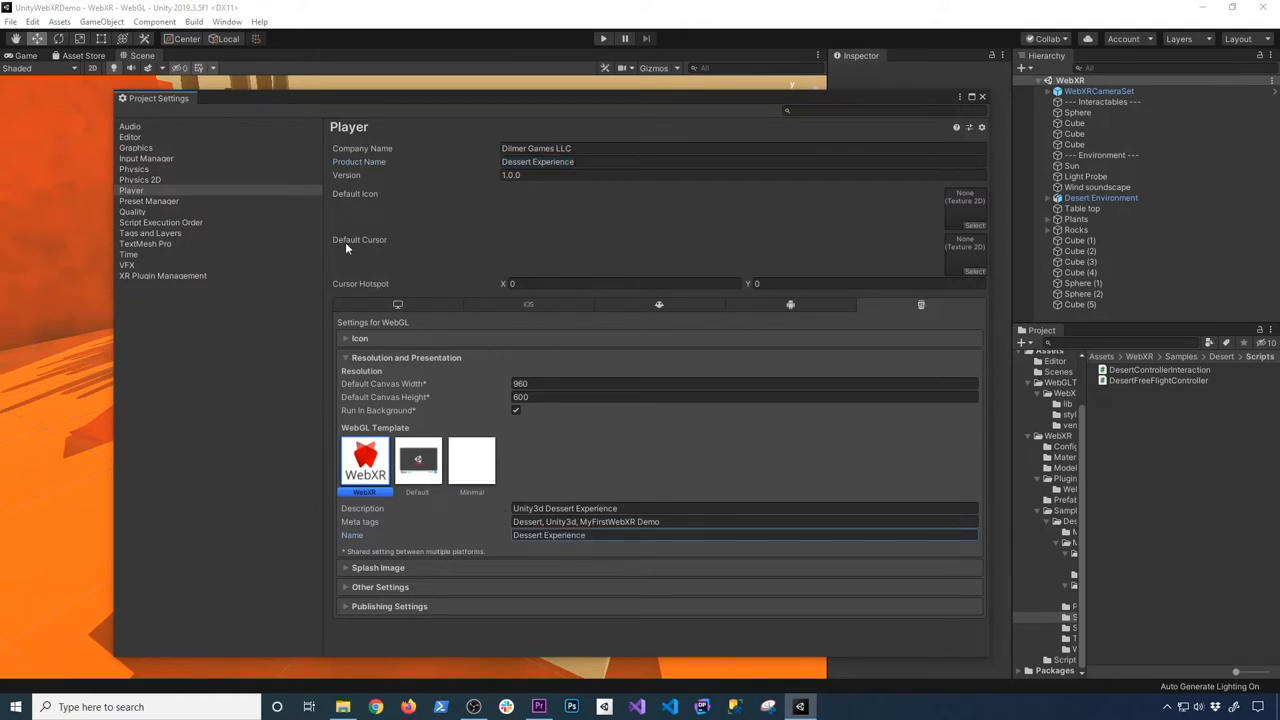
Step: Check standalone XR Settings show Virtual Reality Supported with Oculus SDK, then leave Project Settings
left_click(396, 304)
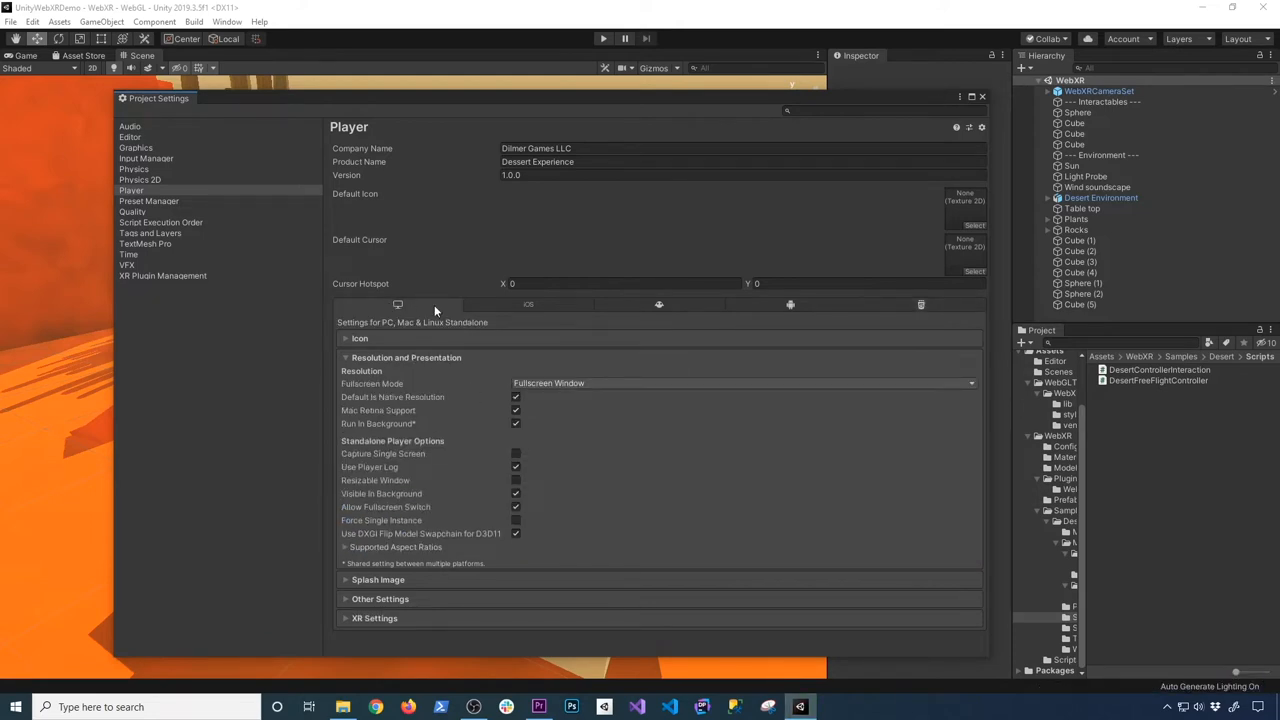
mouse_move(380, 598)
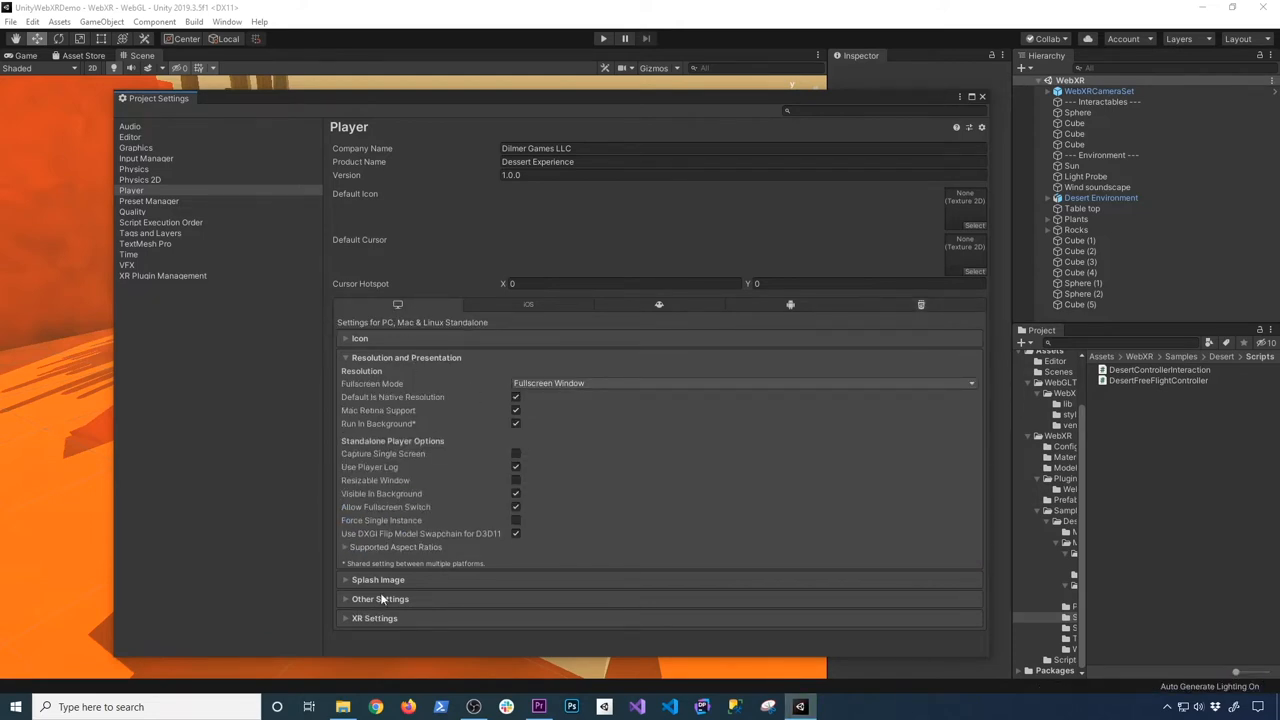
left_click(374, 618)
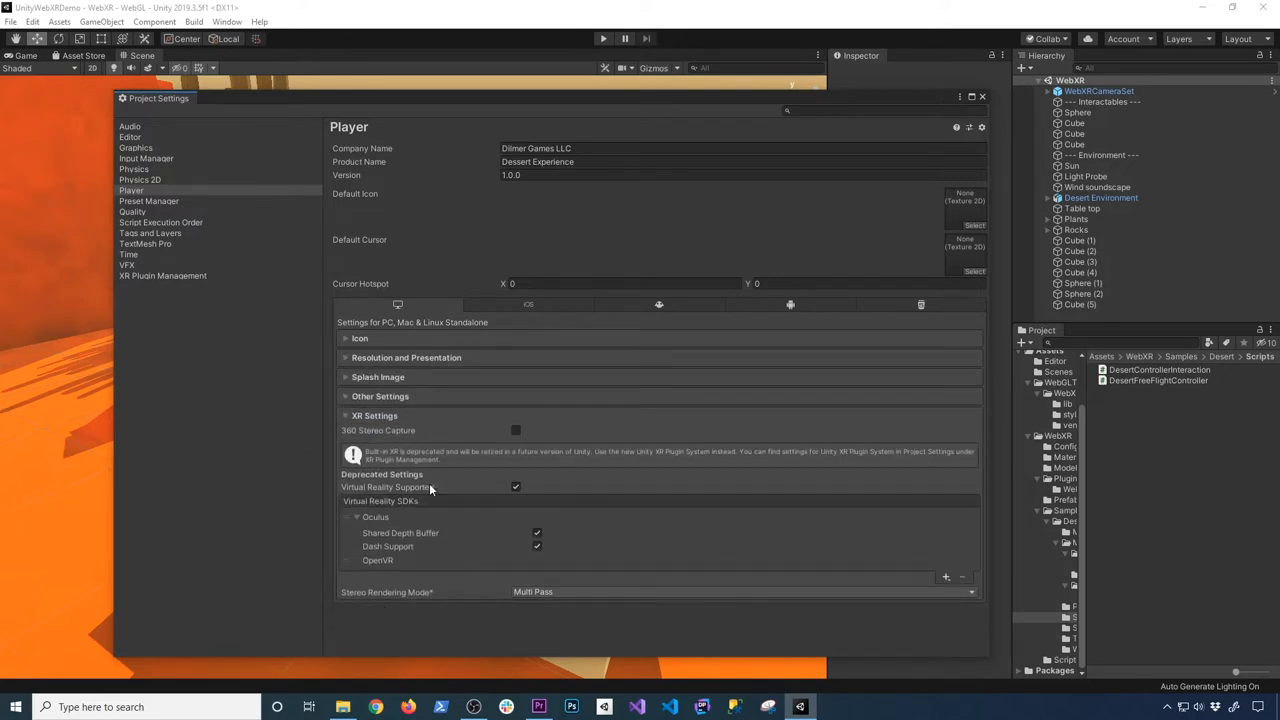
mouse_move(472, 490)
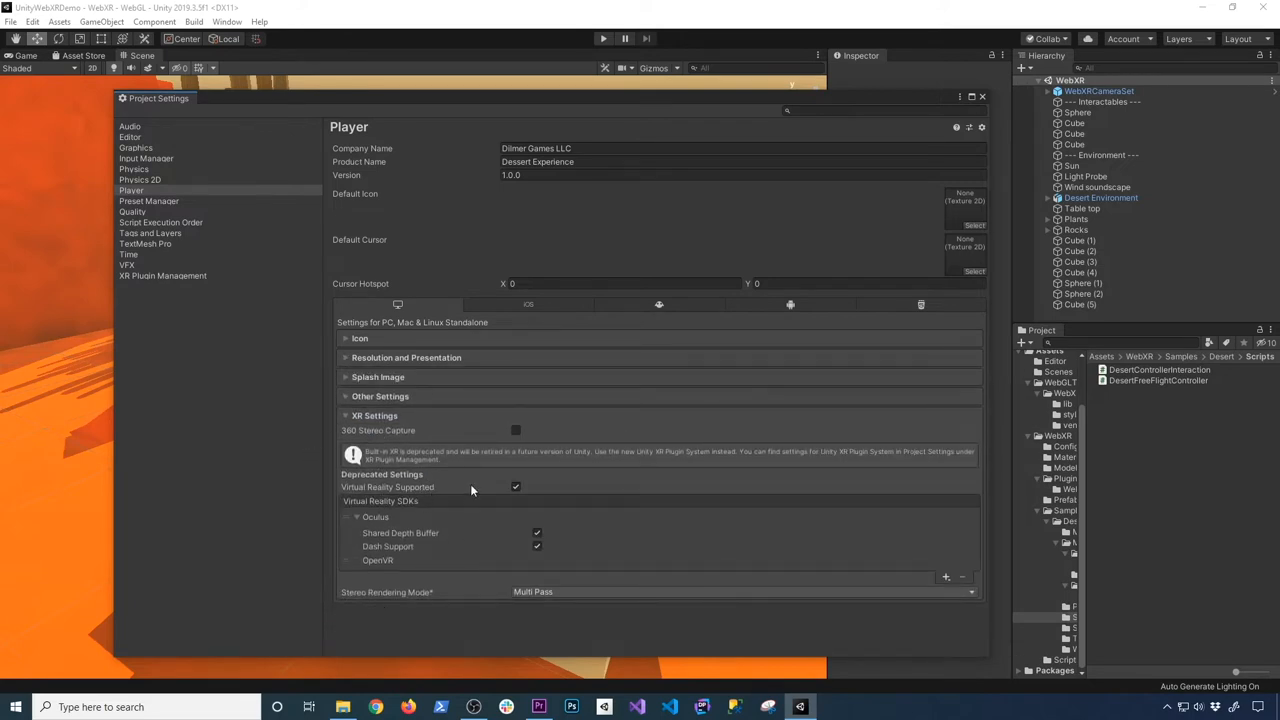
mouse_move(540, 500)
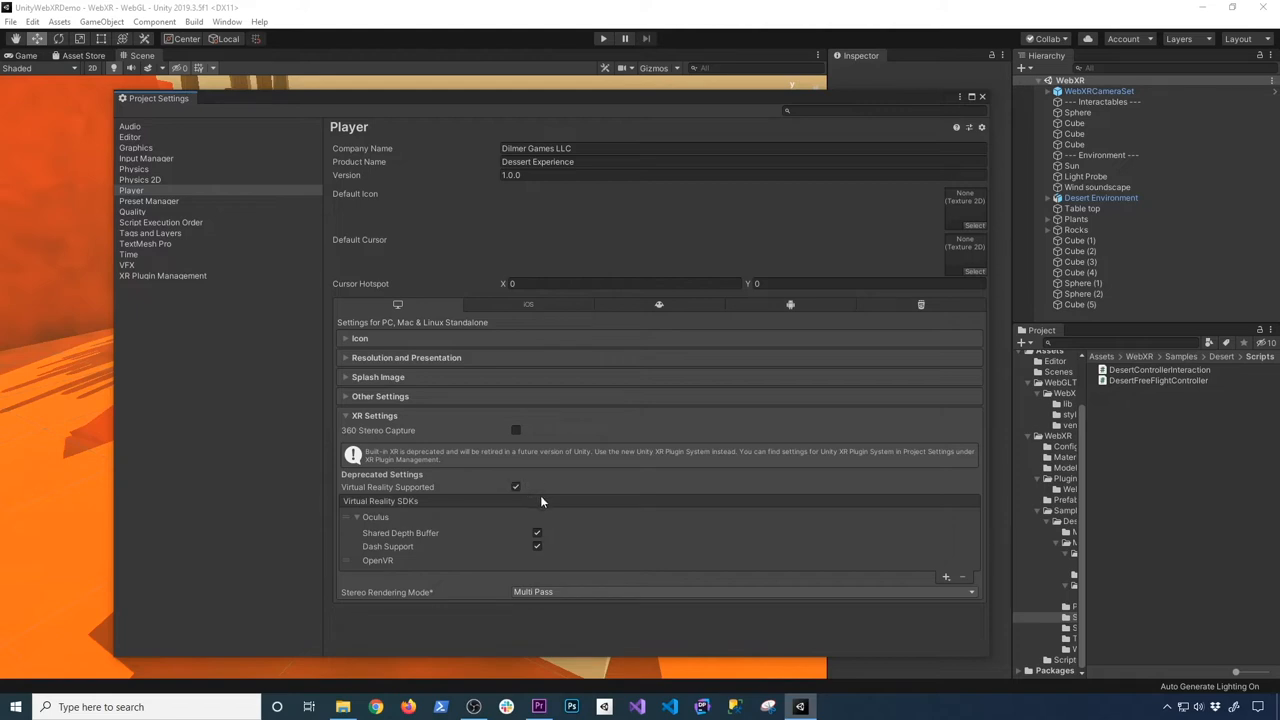
mouse_move(404, 564)
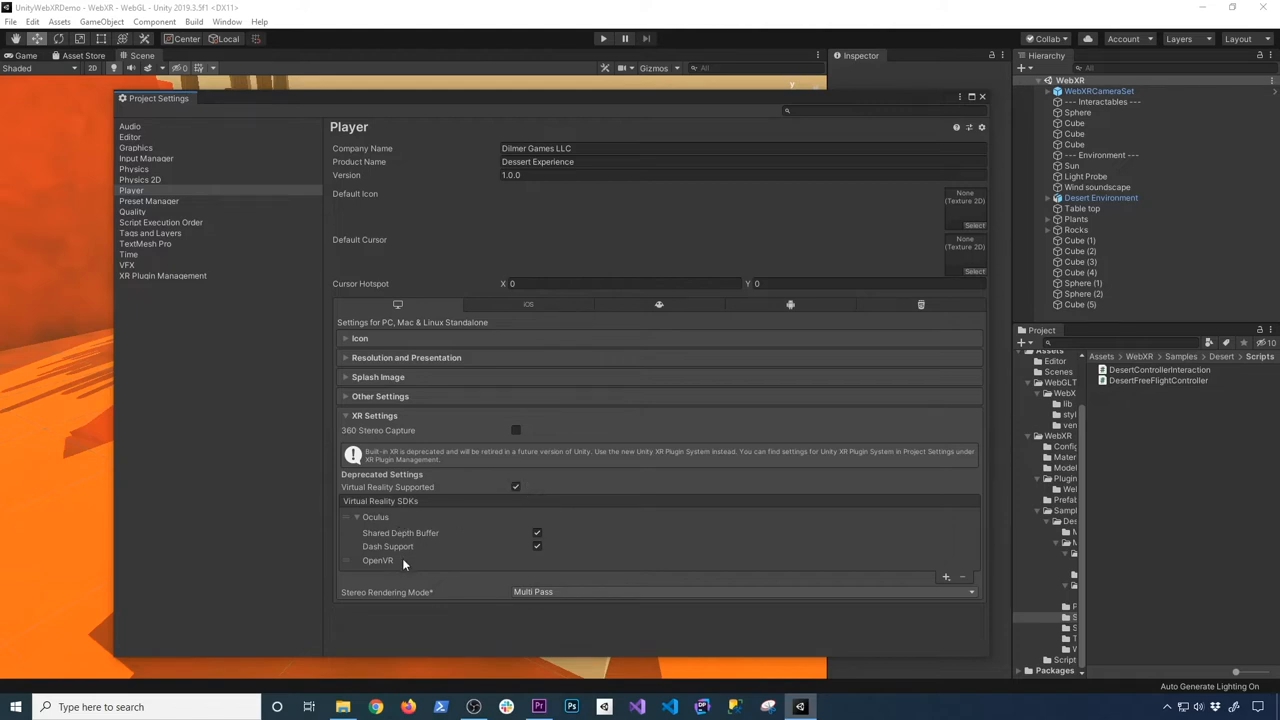
mouse_move(416, 568)
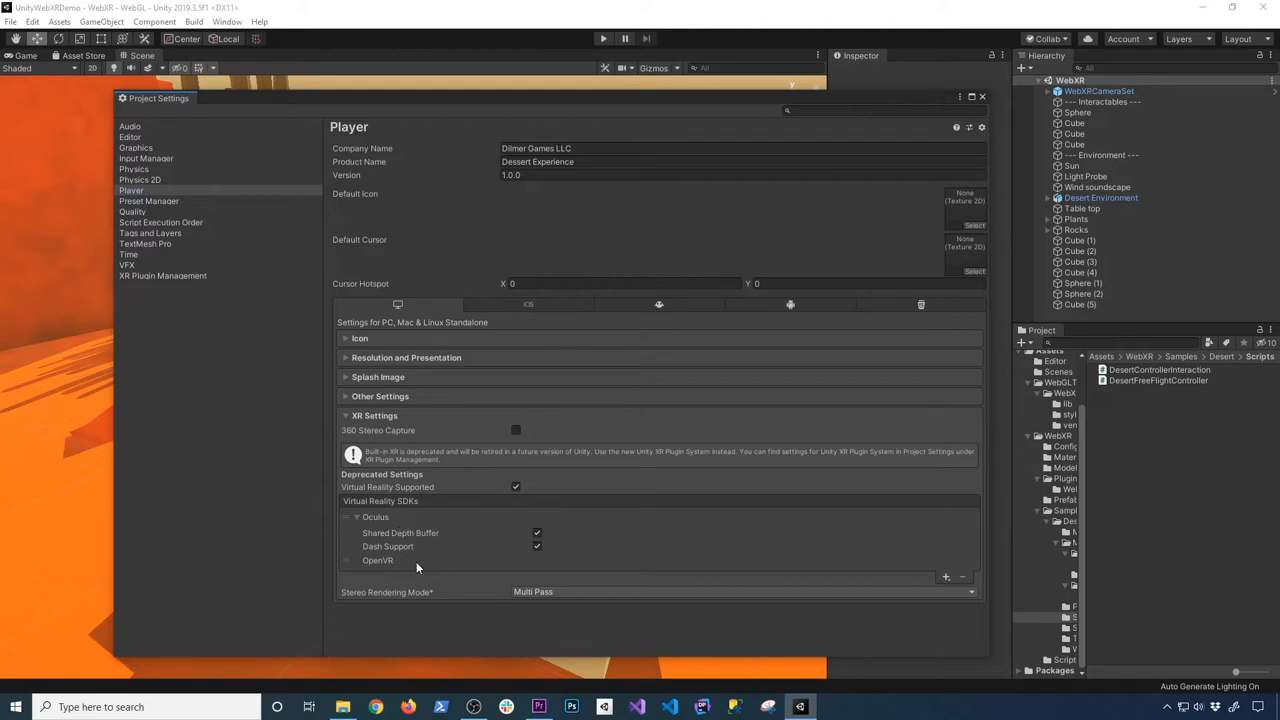
mouse_move(896, 308)
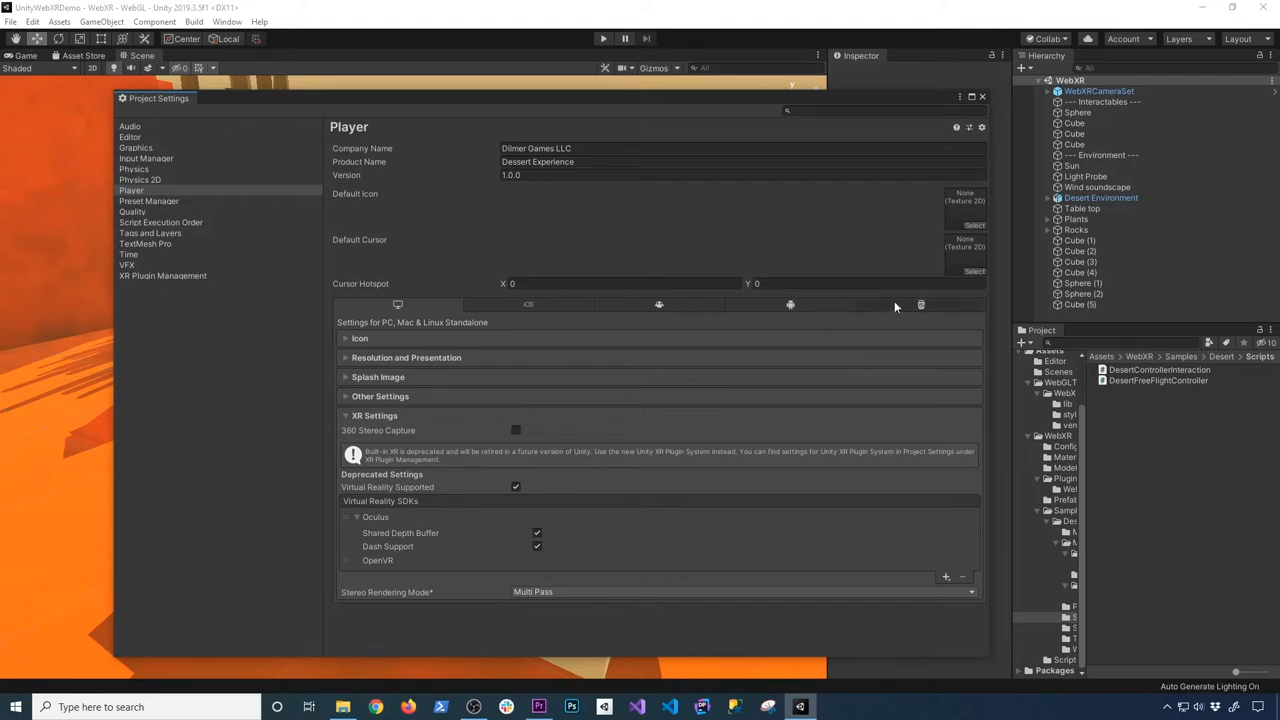
left_click(920, 304)
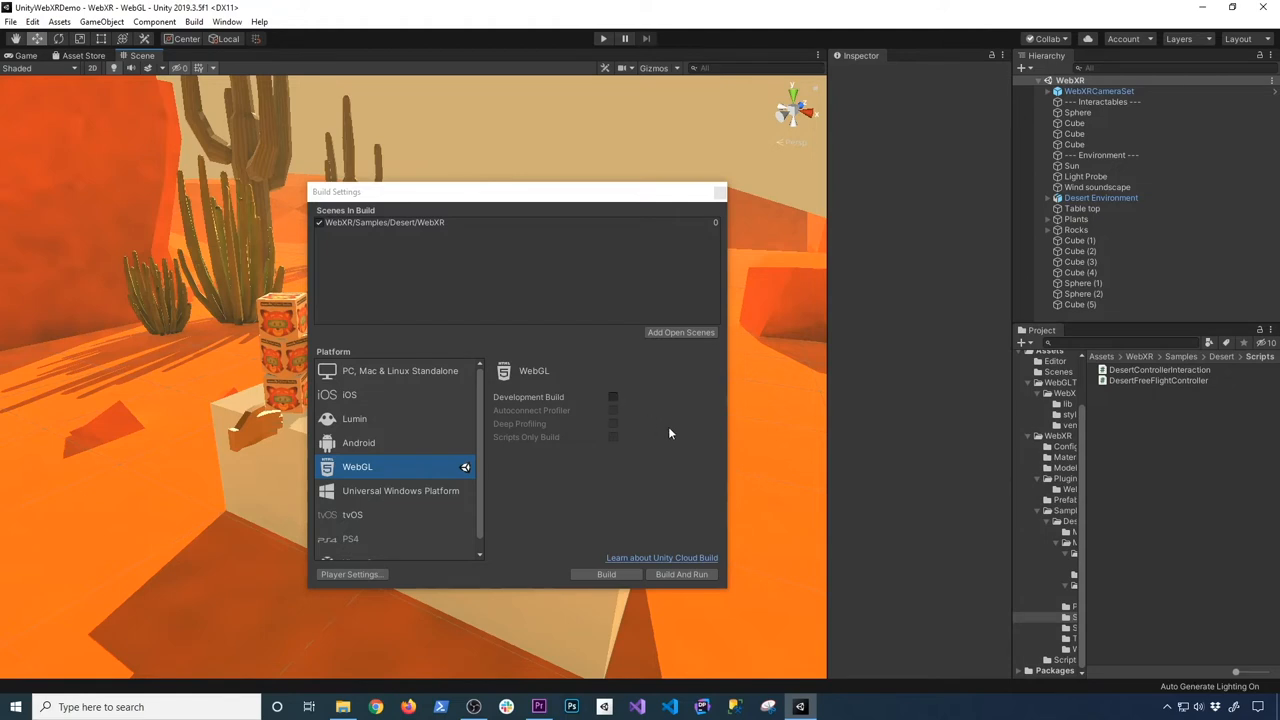
mouse_move(616, 396)
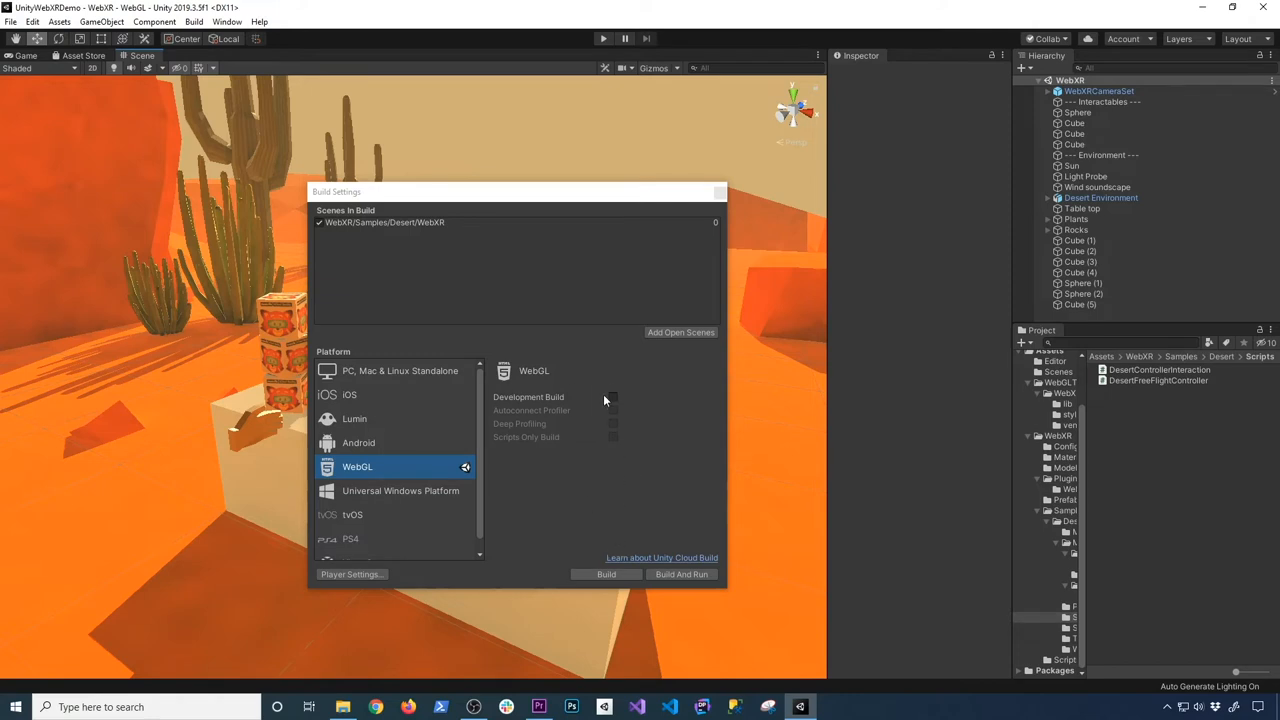
mouse_move(680, 574)
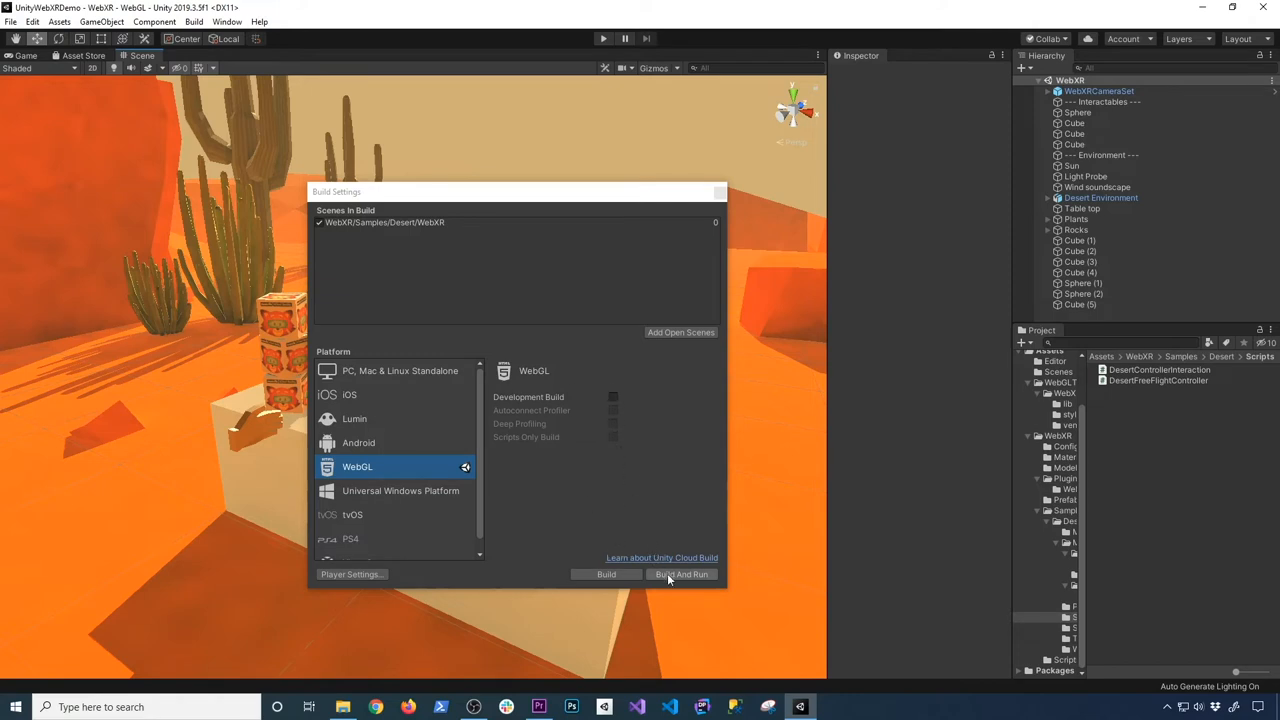
Step: Start Build And Run, confirming the output folder so the WebGL build begins compiling
left_click(684, 574)
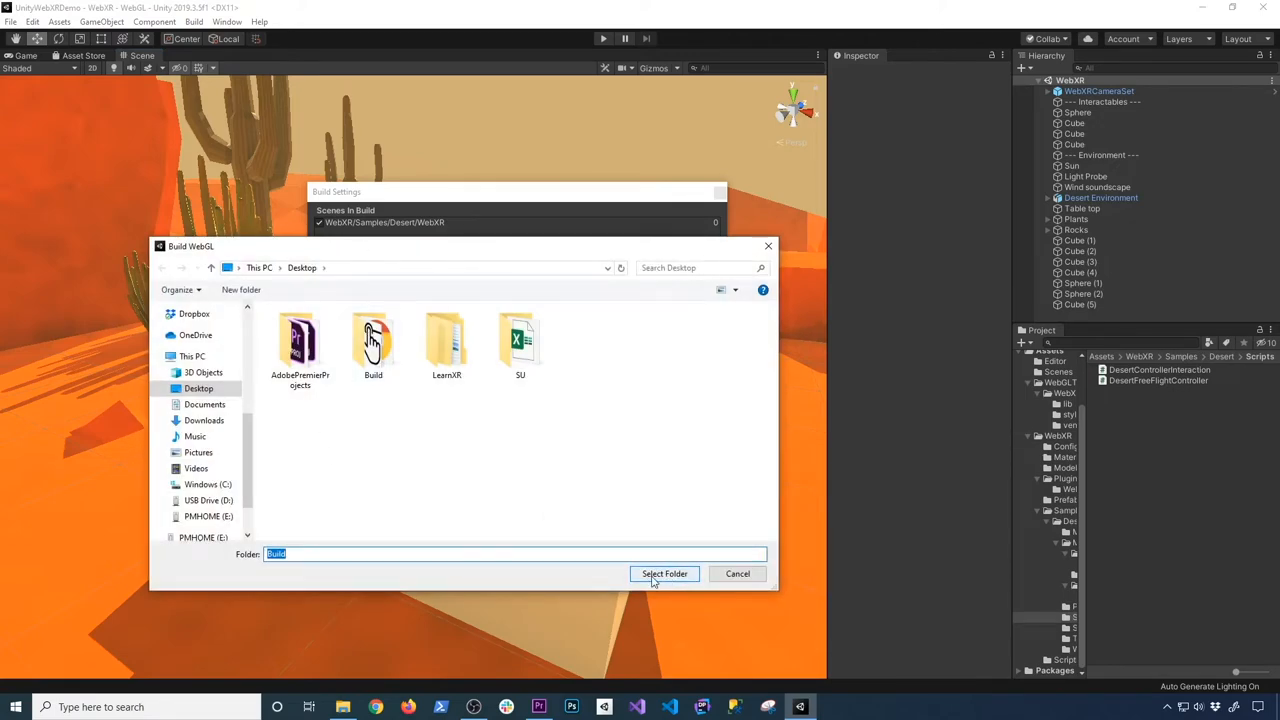
left_click(664, 572)
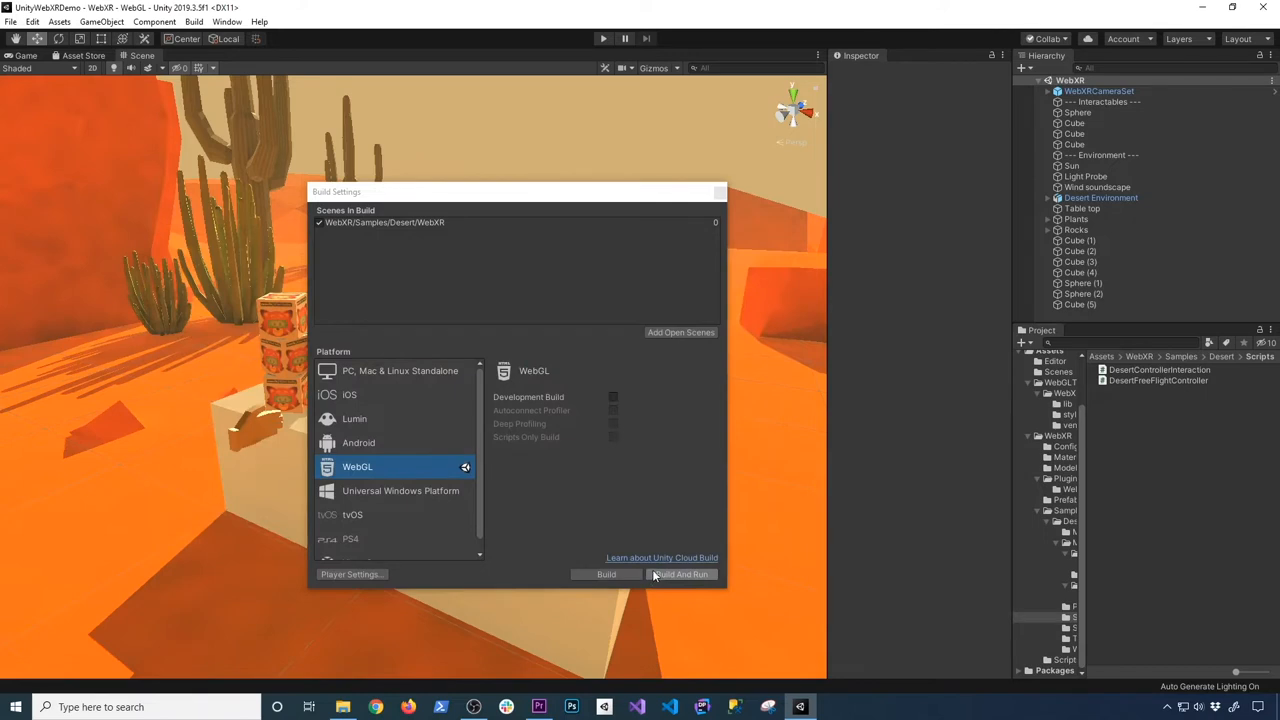
left_click(680, 572)
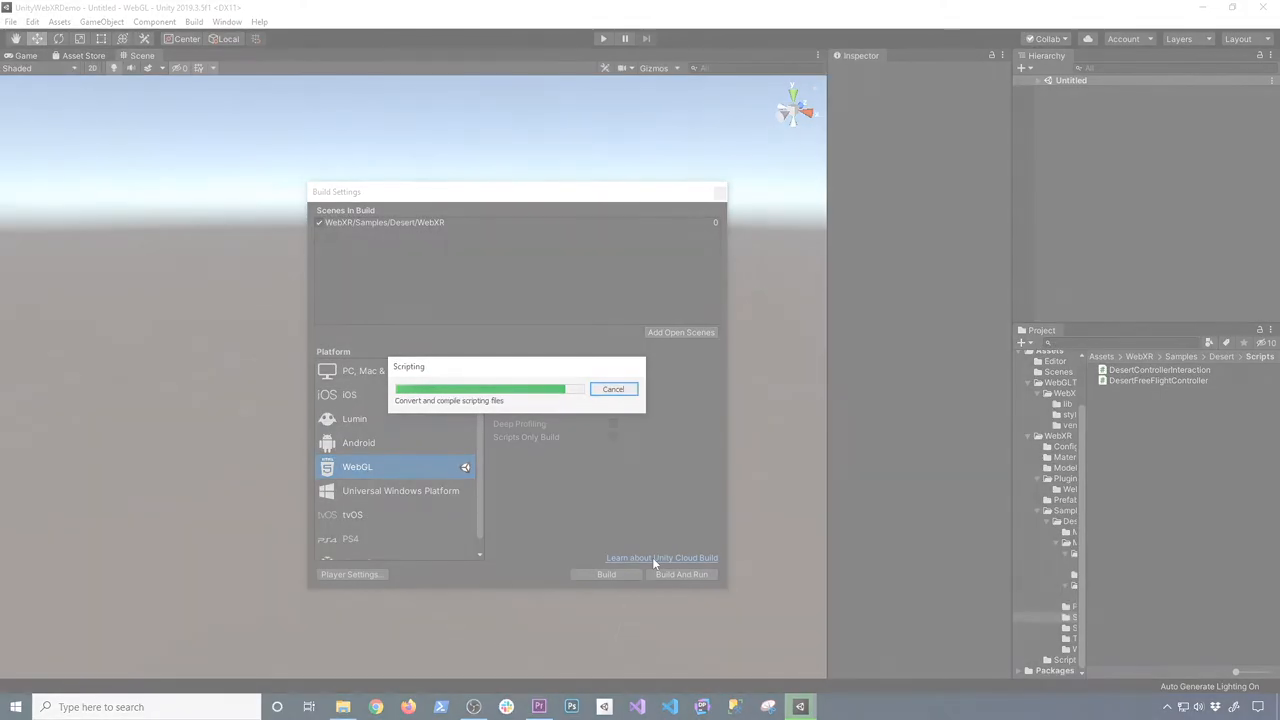
Step: Close the Chrome window showing the Desert Experience page on localhost
left_click(682, 574)
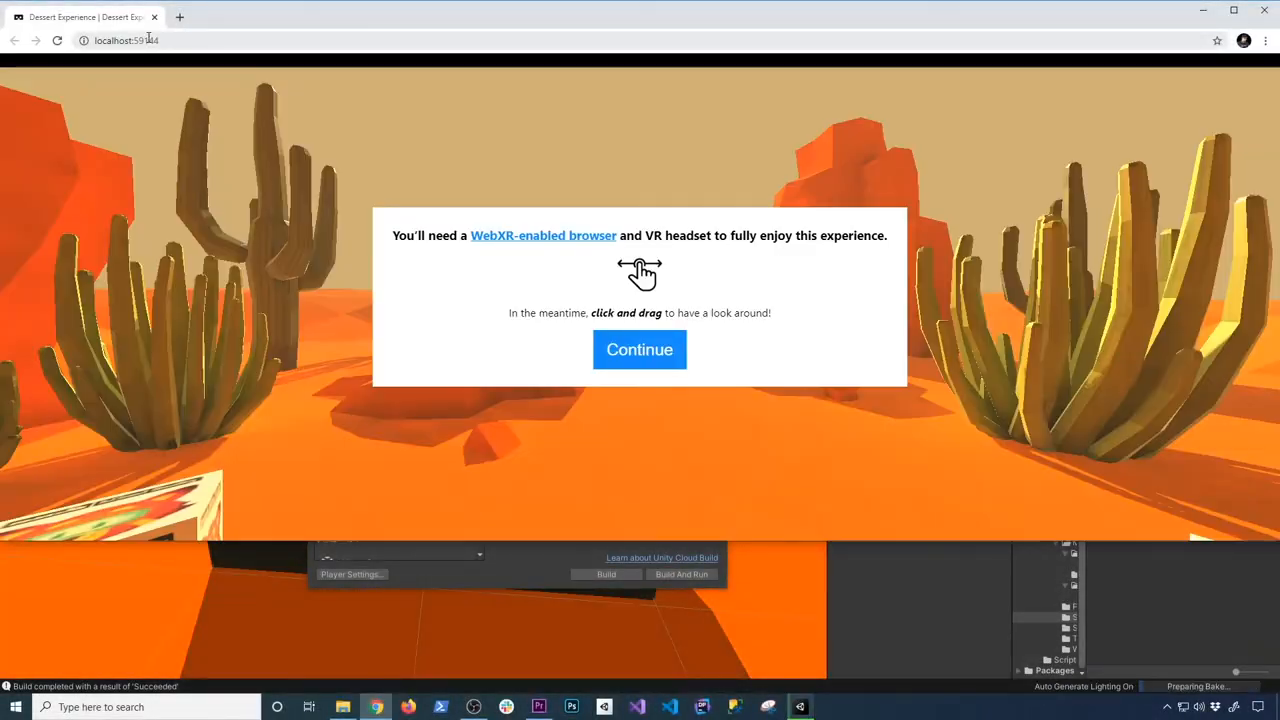
left_click(120, 40)
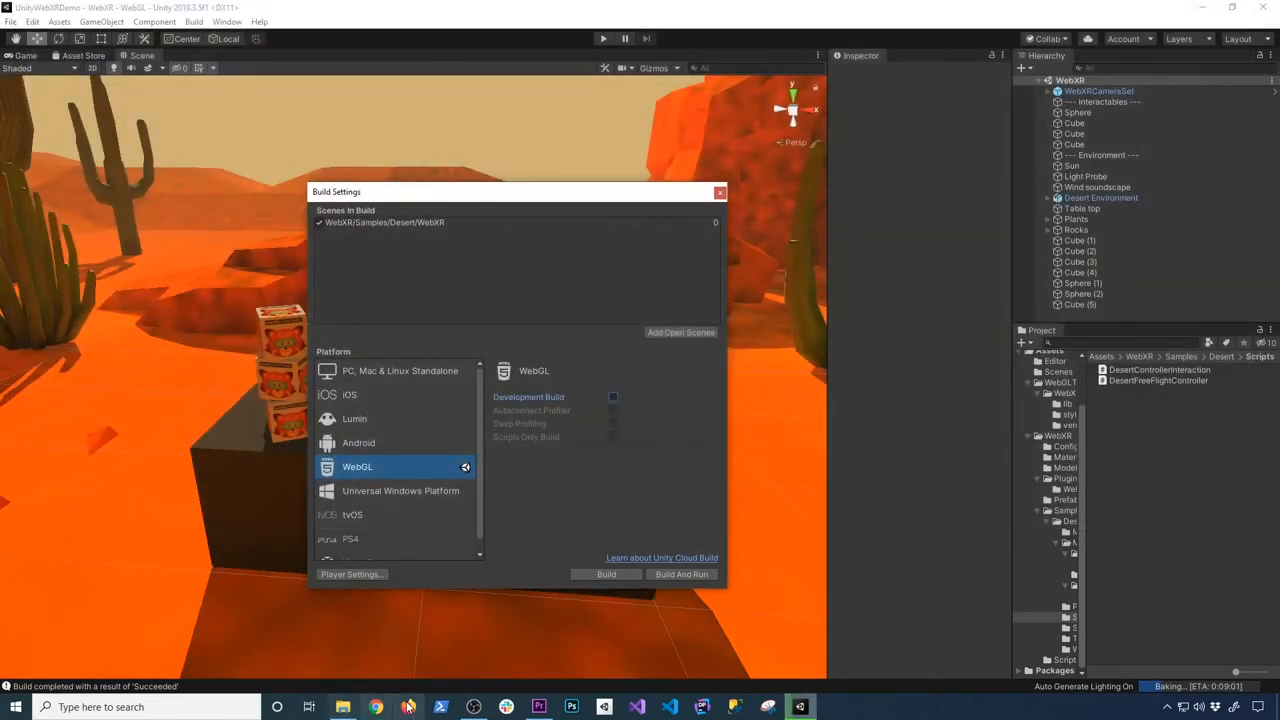
left_click(376, 708)
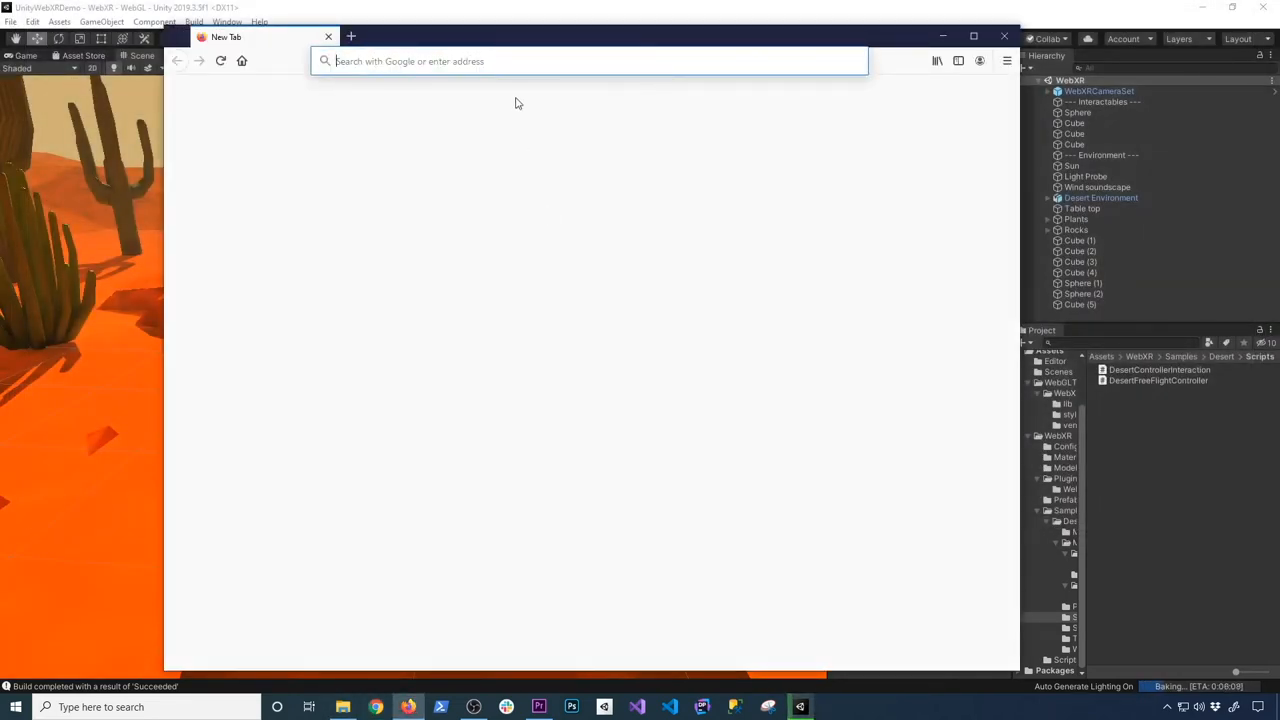
type("http://localhost:59144/")
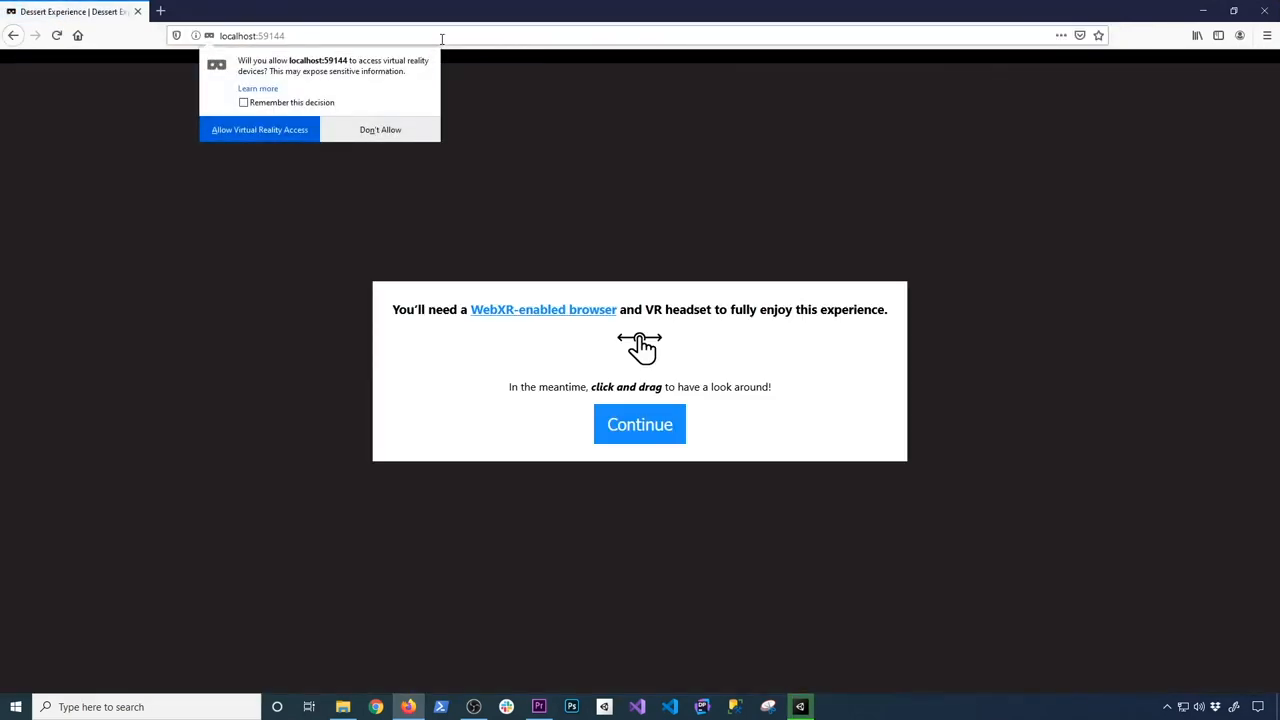
mouse_move(260, 128)
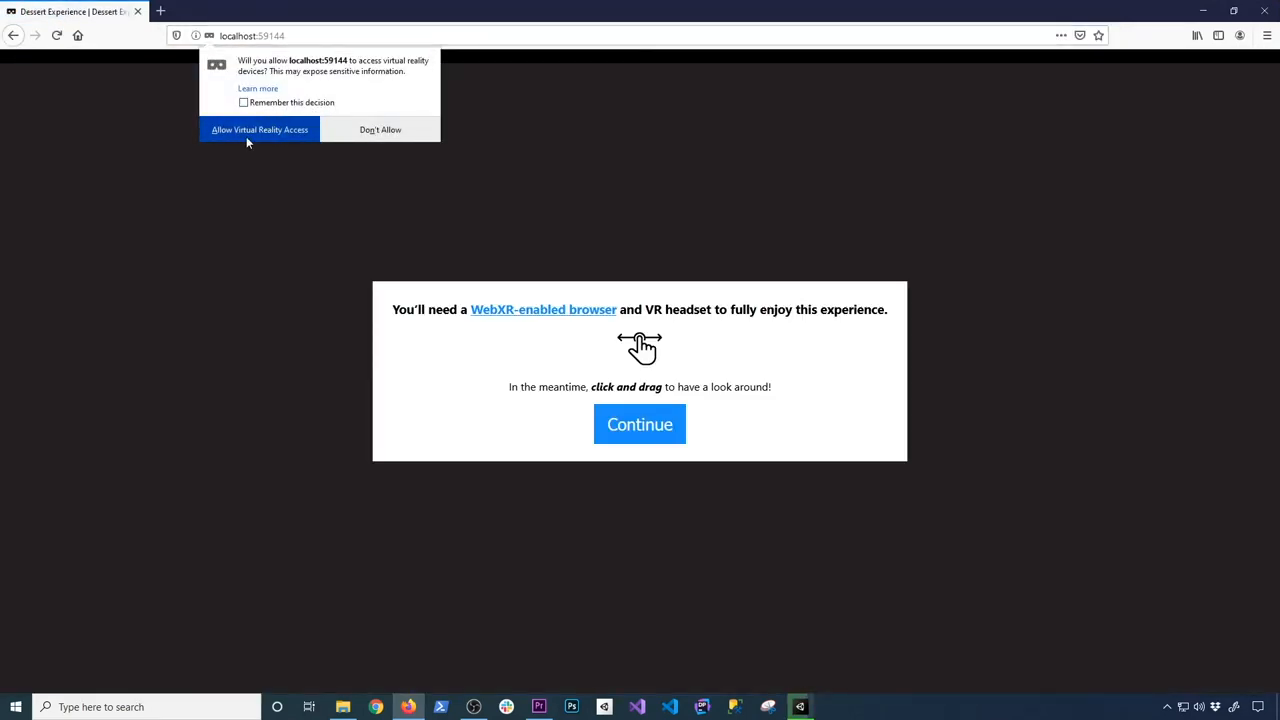
left_click(260, 128)
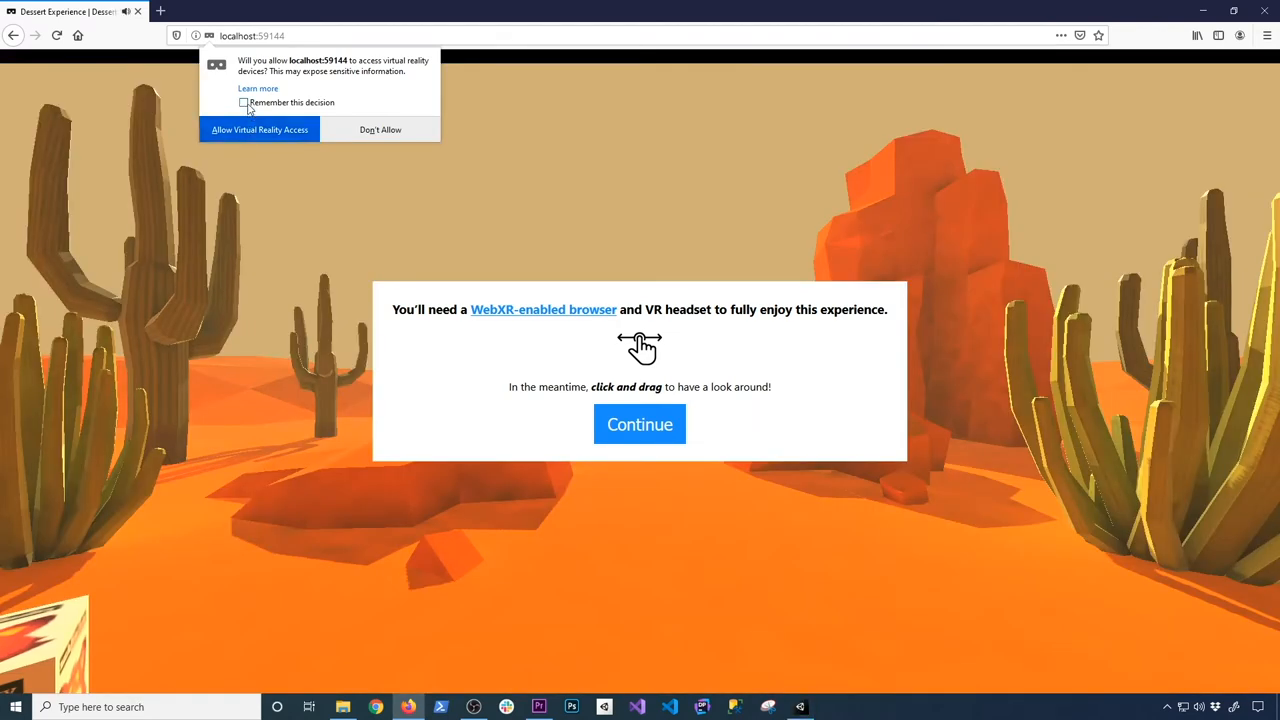
Step: Allow VR access, continue past the WebXR notice, close the Oculus window and reload
left_click(260, 128)
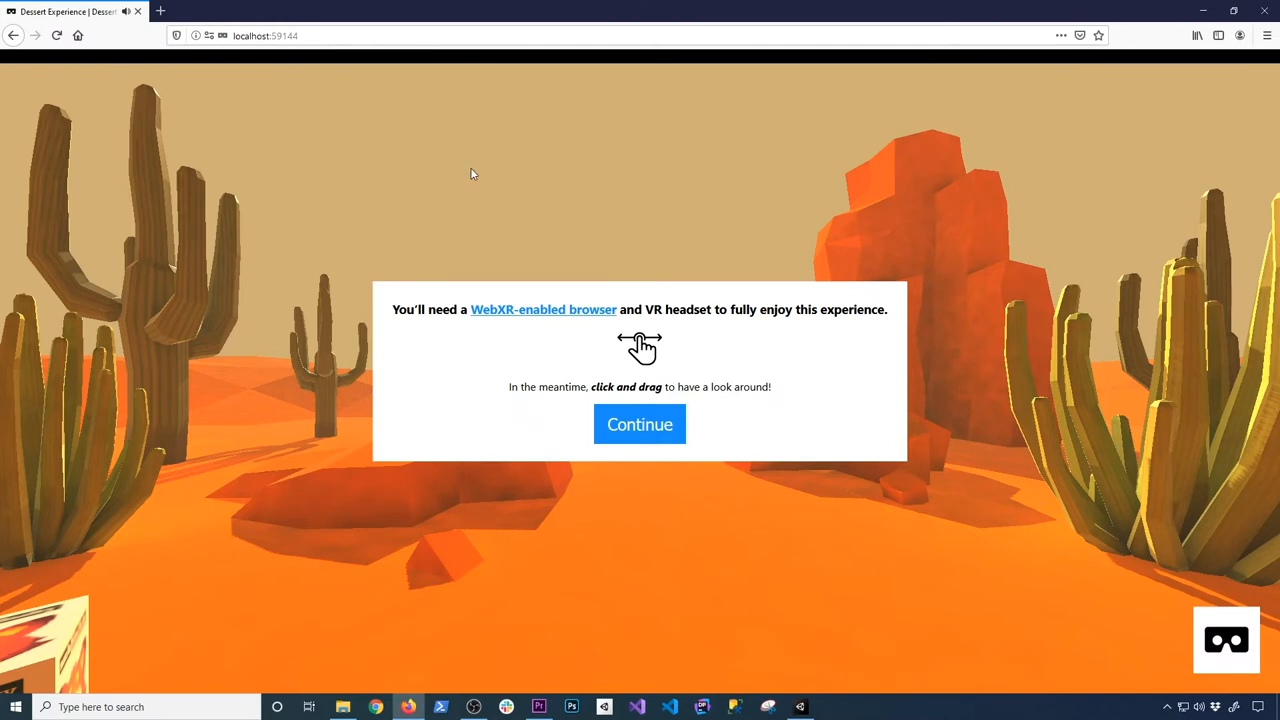
mouse_move(632, 436)
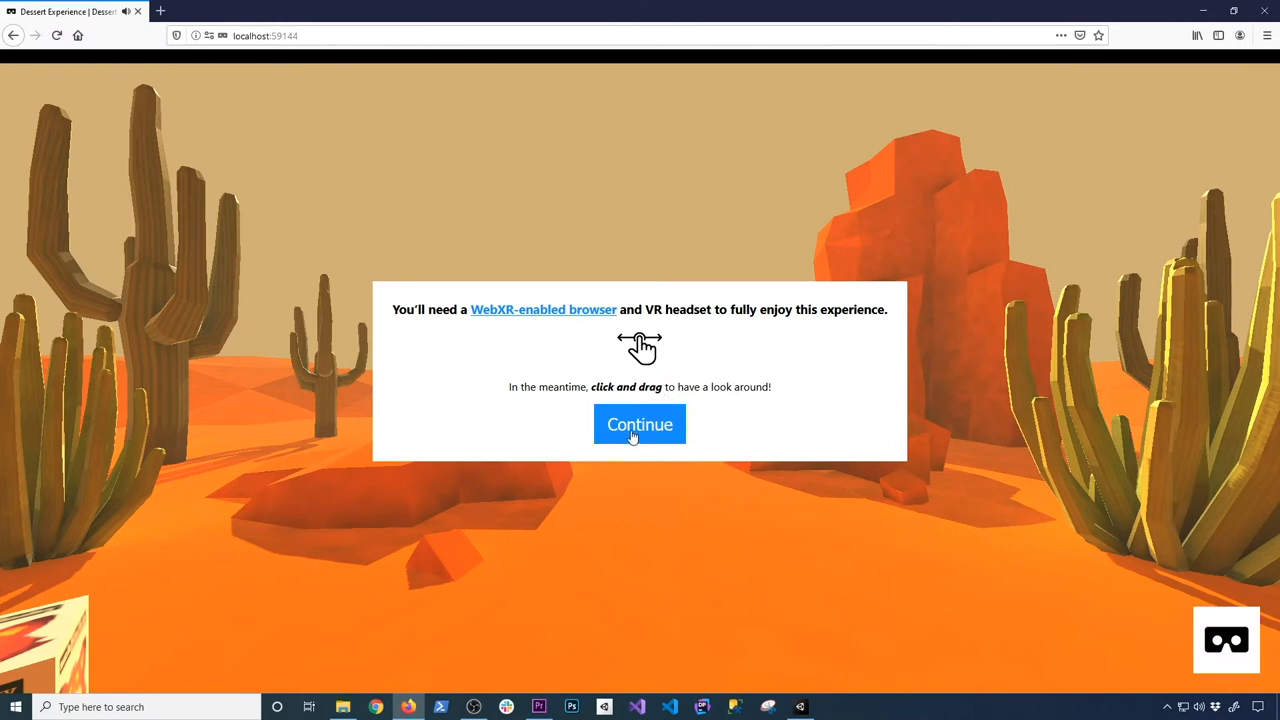
left_click(640, 424)
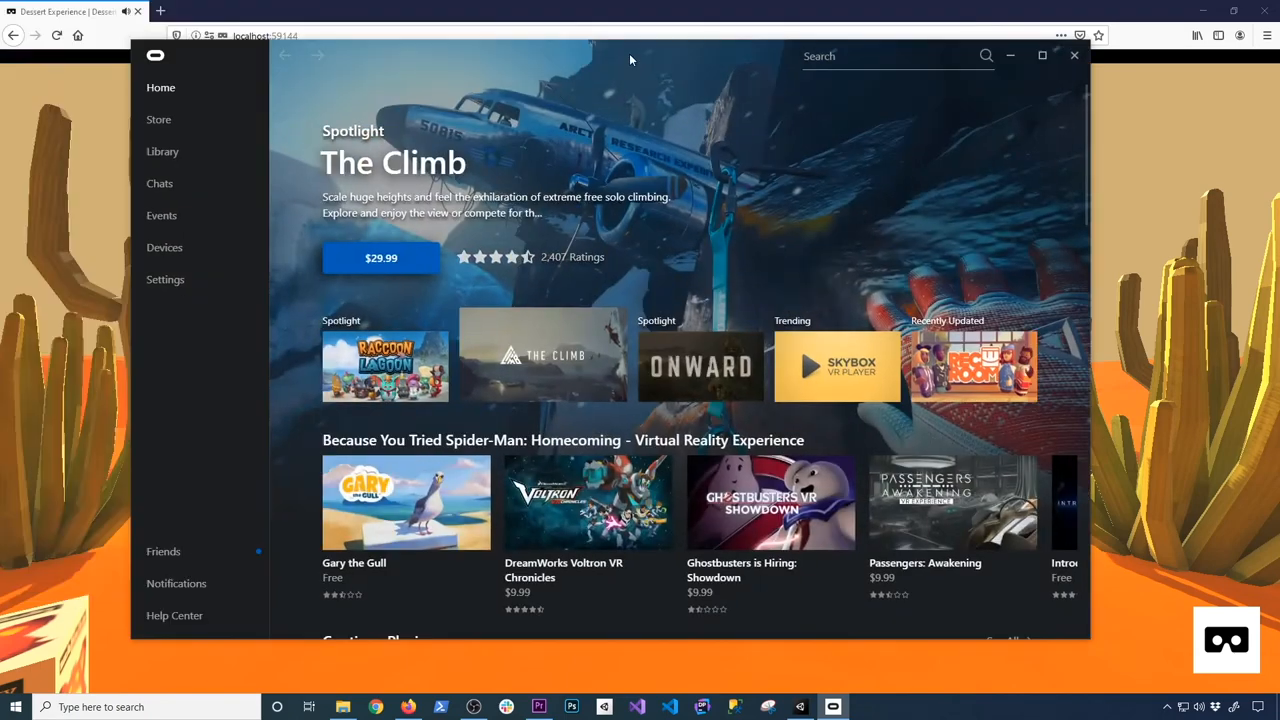
left_click(1074, 56)
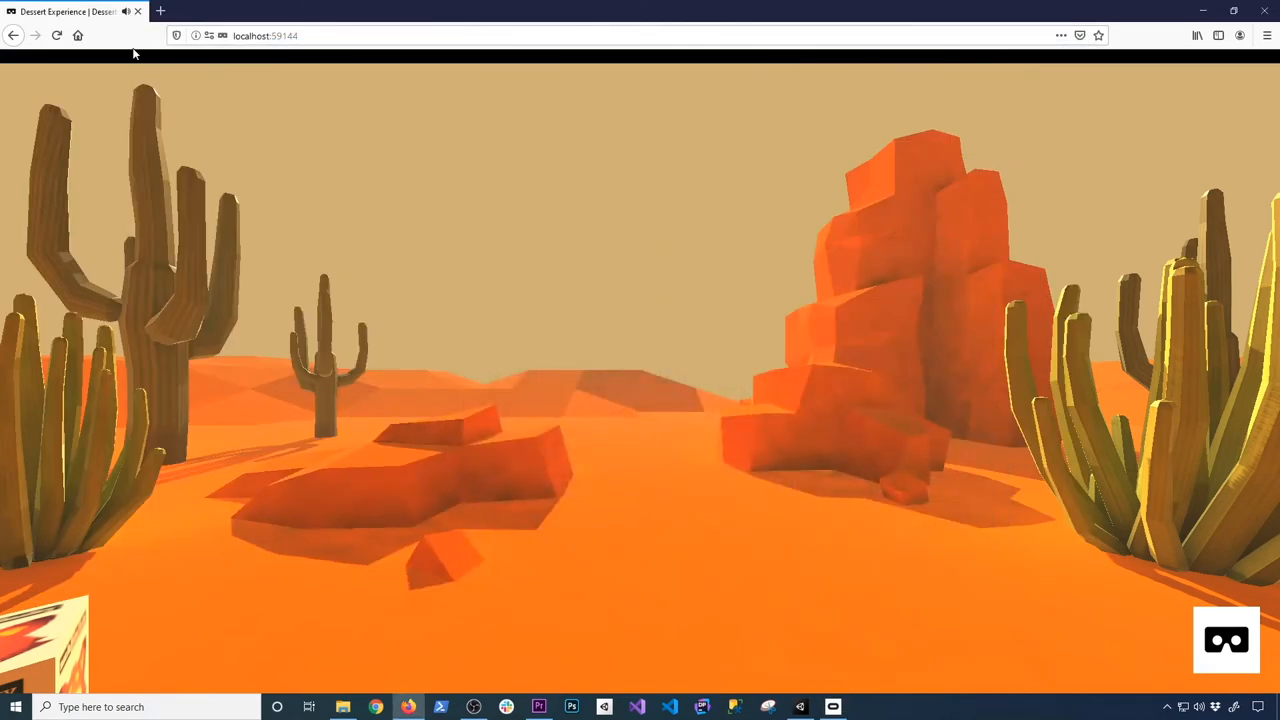
left_click(56, 36)
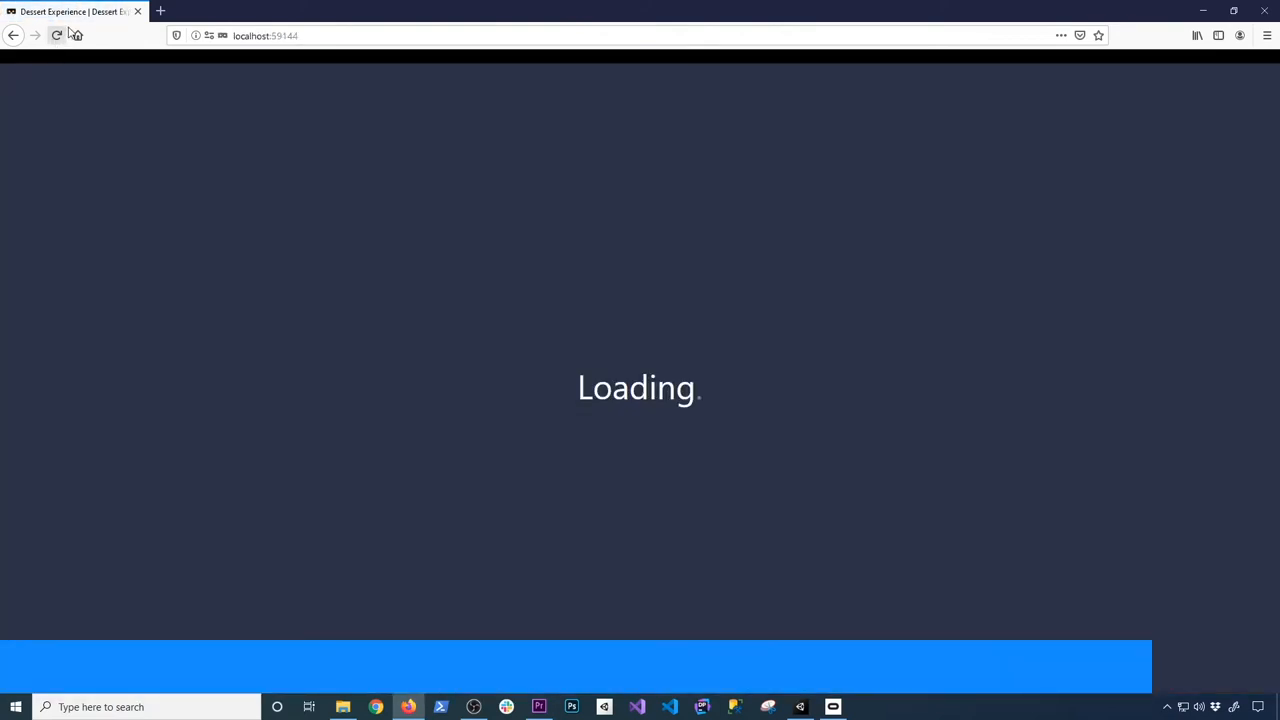